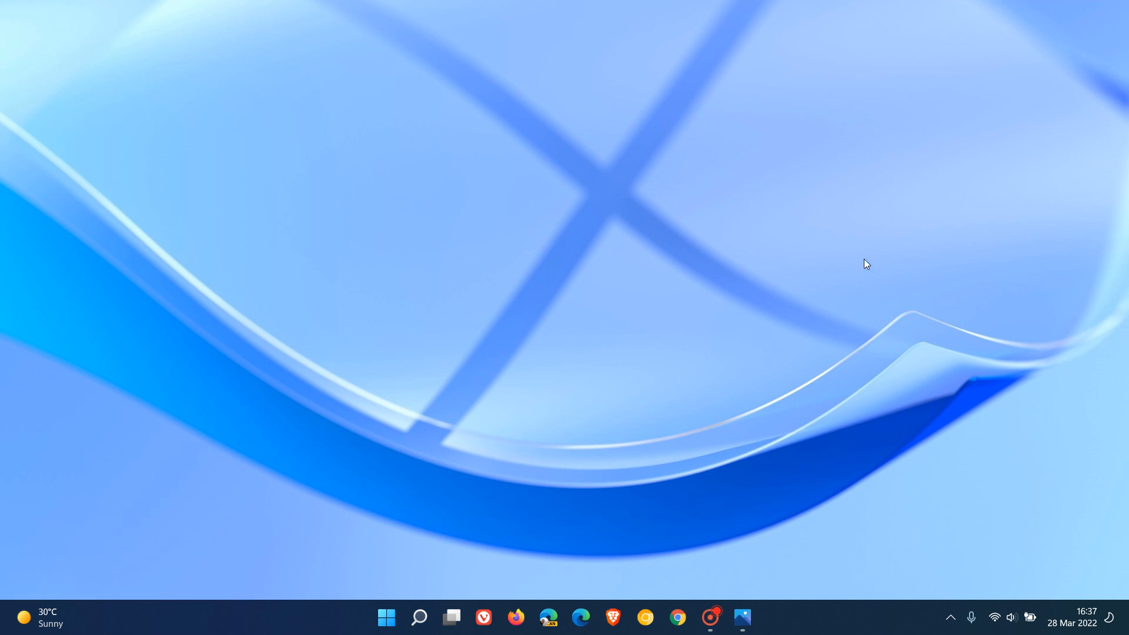
{"action": "mouse_move", "coordinate": [896, 353]}
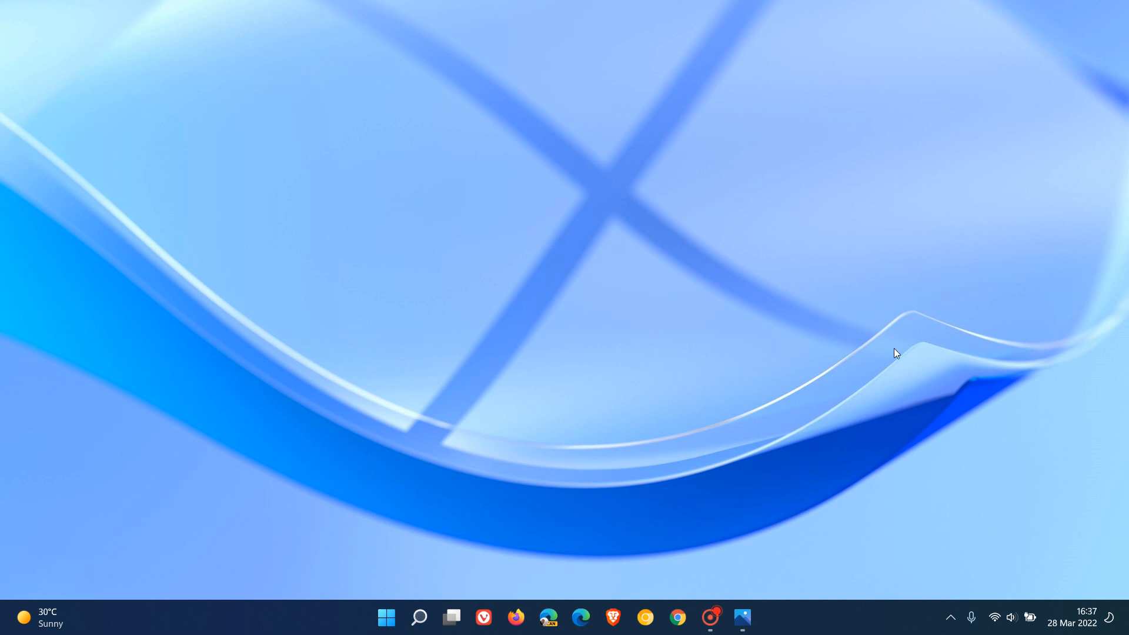
Reveal the hidden tray icons via the up-arrow, reordering so Screen Recorder Pro is first and Google Drive last
{"action": "left_click", "coordinate": [950, 617]}
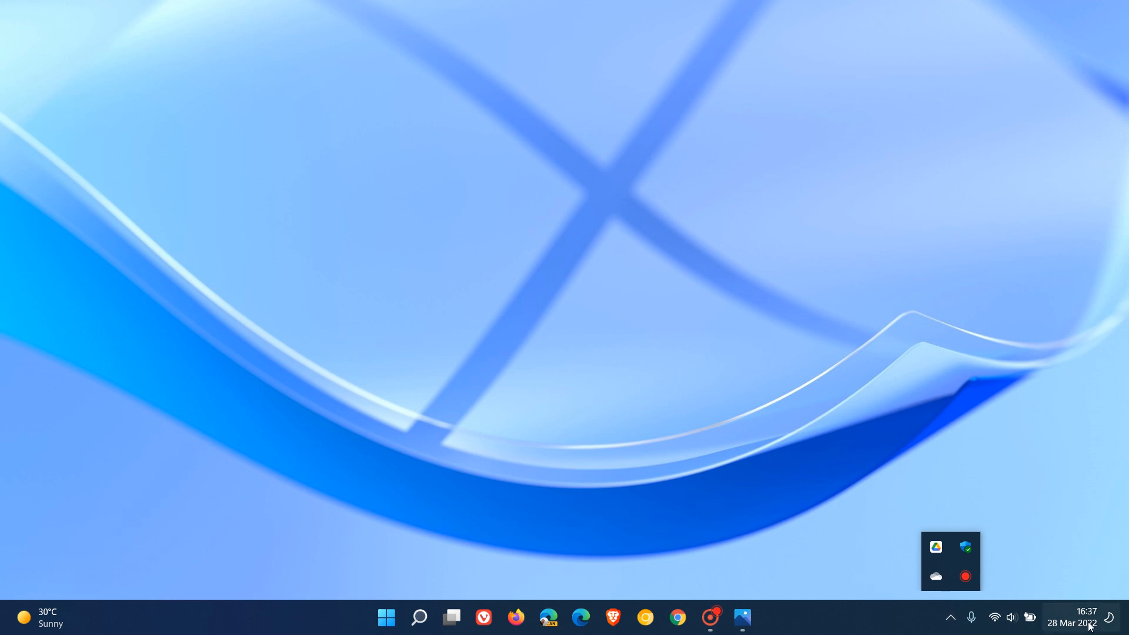
{"action": "mouse_move", "coordinate": [950, 618]}
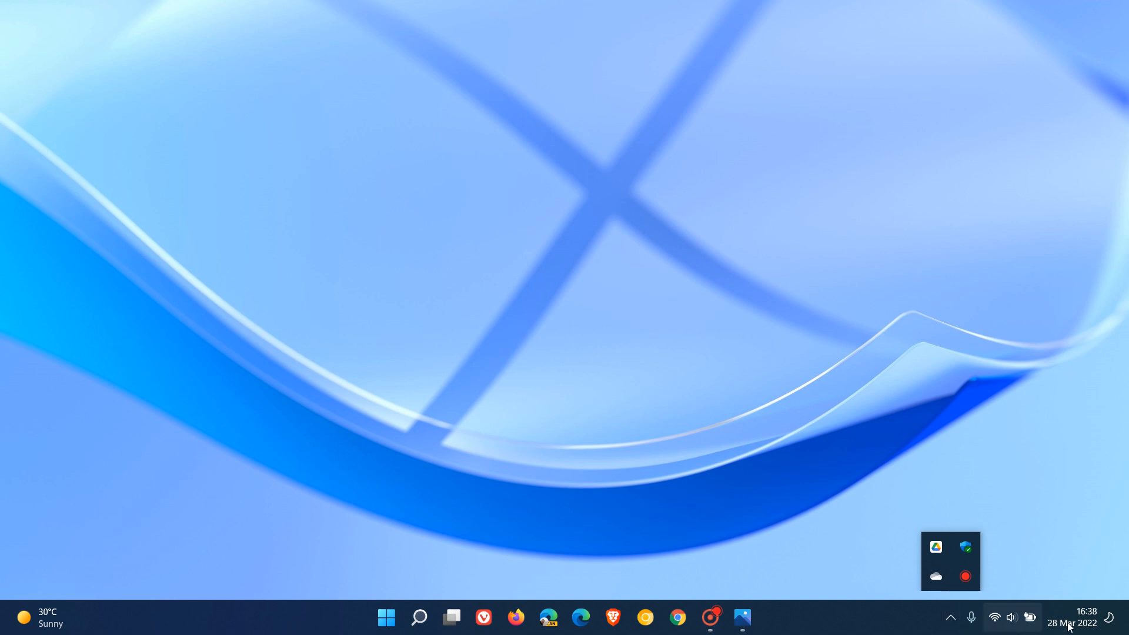
{"action": "mouse_move", "coordinate": [934, 547]}
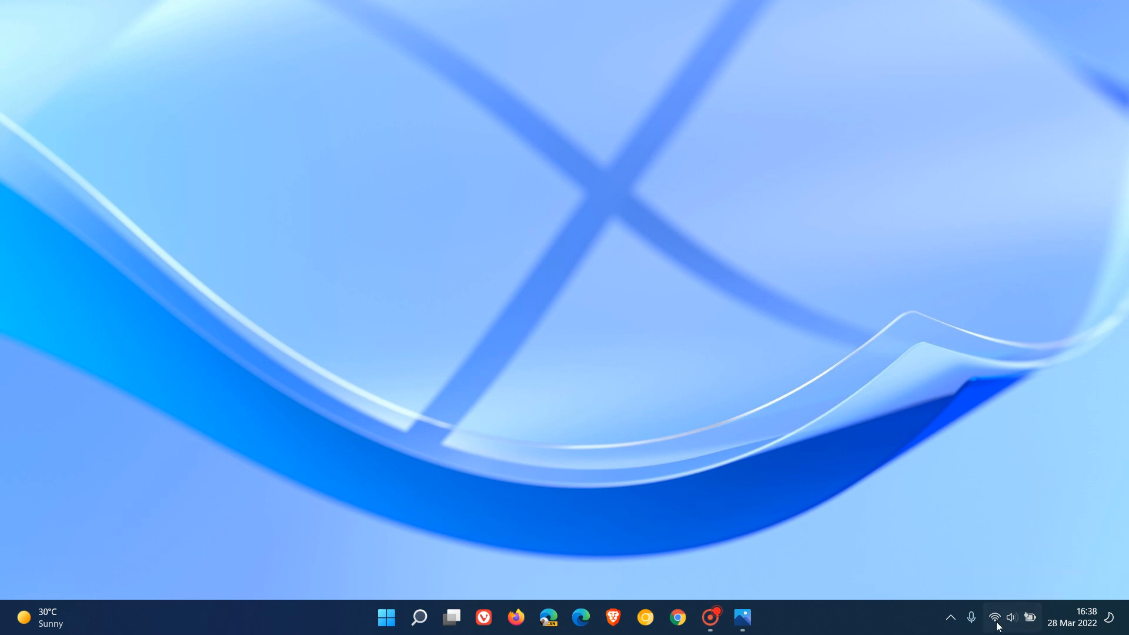
{"action": "mouse_move", "coordinate": [1030, 625]}
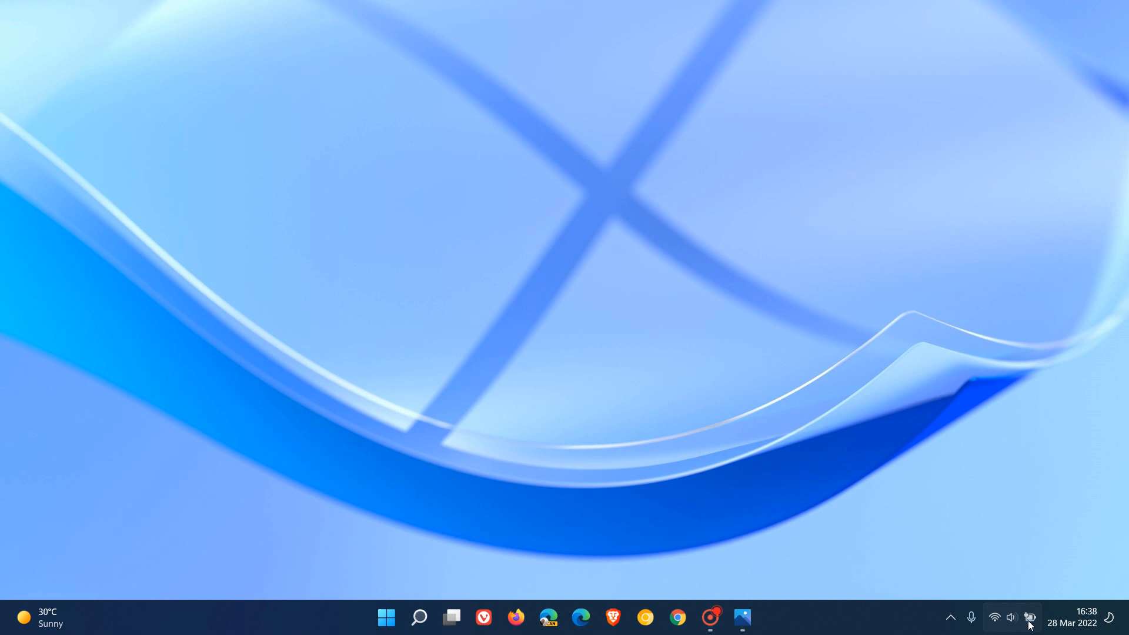
{"action": "mouse_move", "coordinate": [1031, 618]}
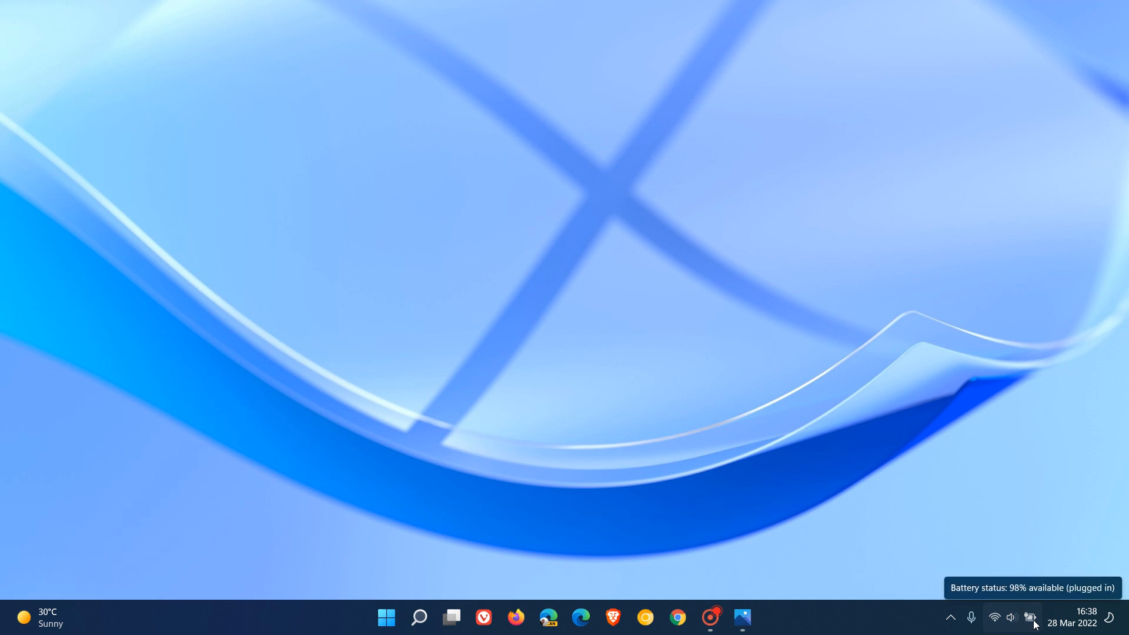
{"action": "mouse_move", "coordinate": [996, 624]}
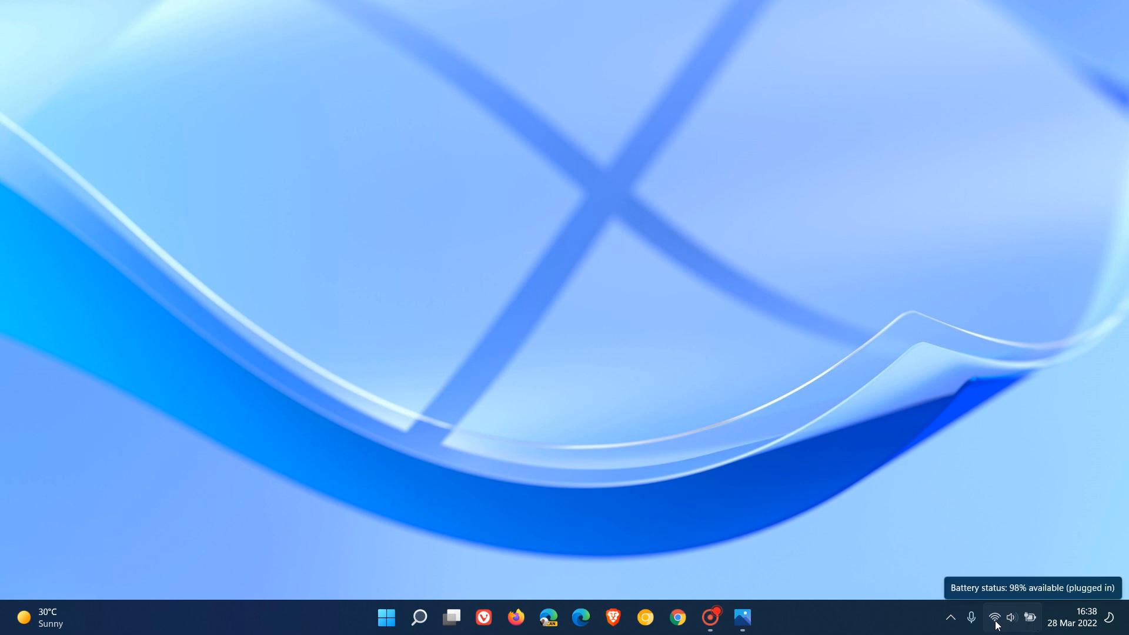
{"action": "mouse_move", "coordinate": [1016, 625]}
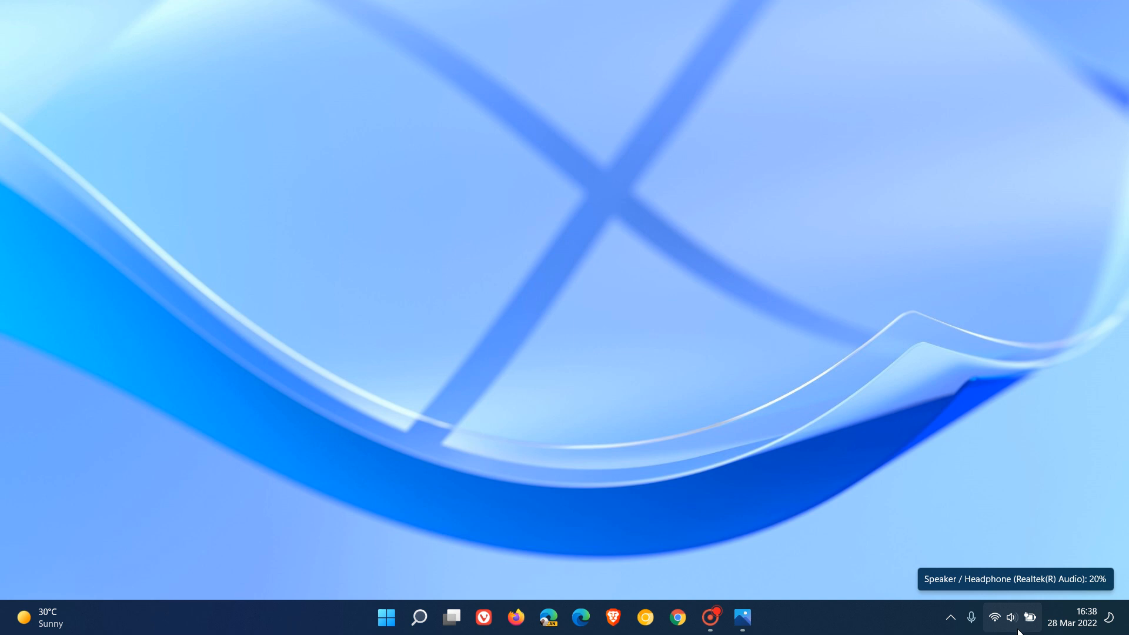
{"action": "mouse_move", "coordinate": [951, 617]}
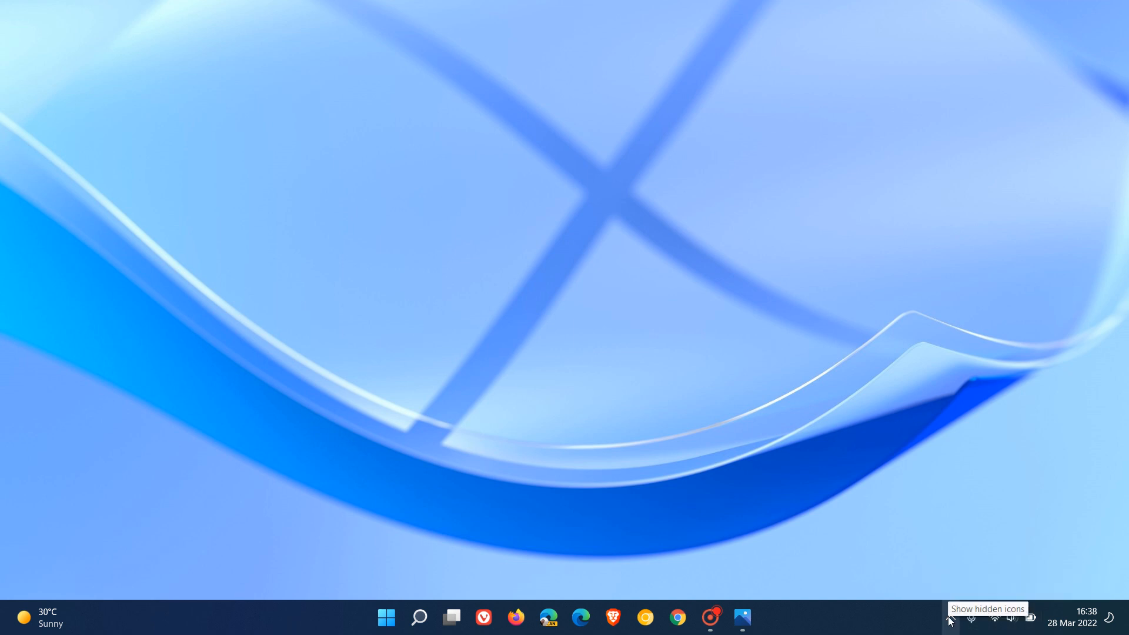
{"action": "left_click", "coordinate": [950, 617]}
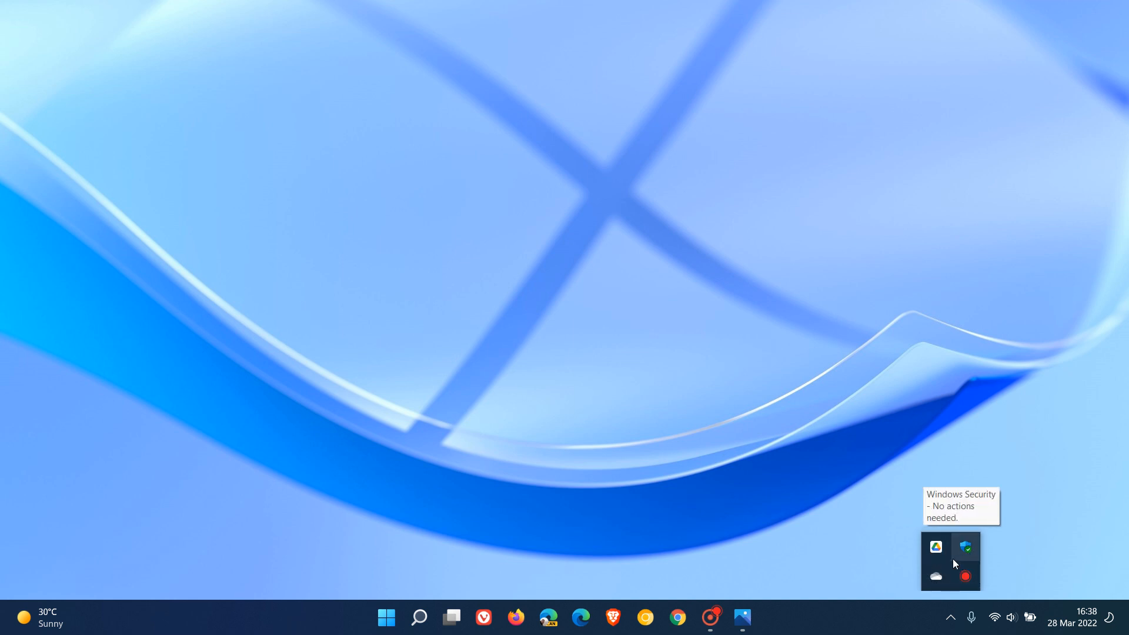
{"action": "mouse_move", "coordinate": [935, 547]}
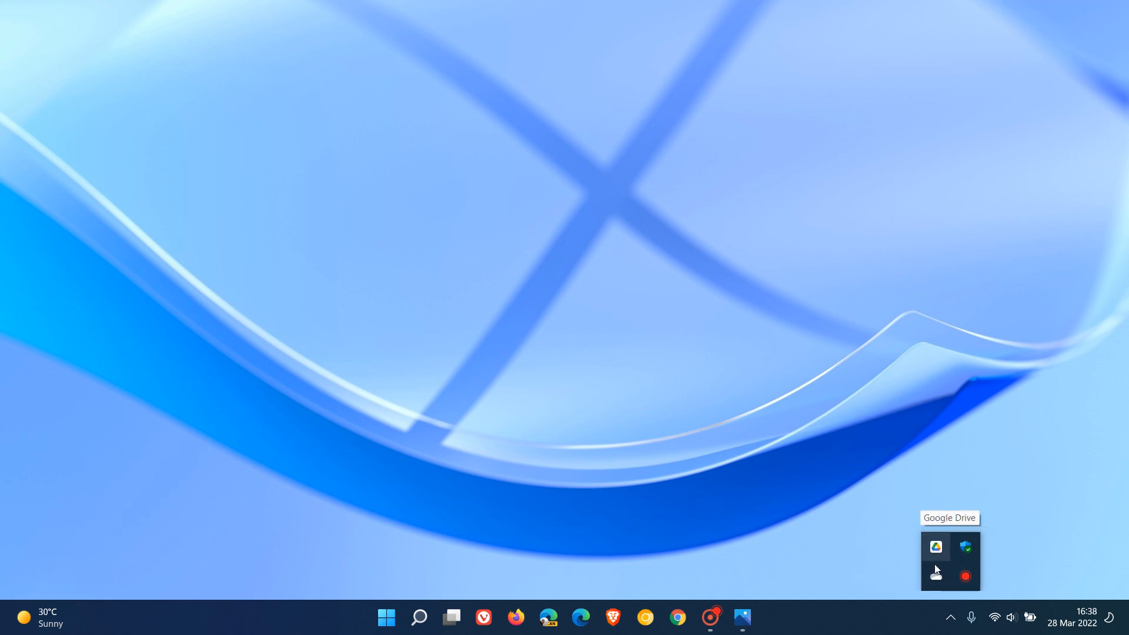
{"action": "mouse_move", "coordinate": [964, 550]}
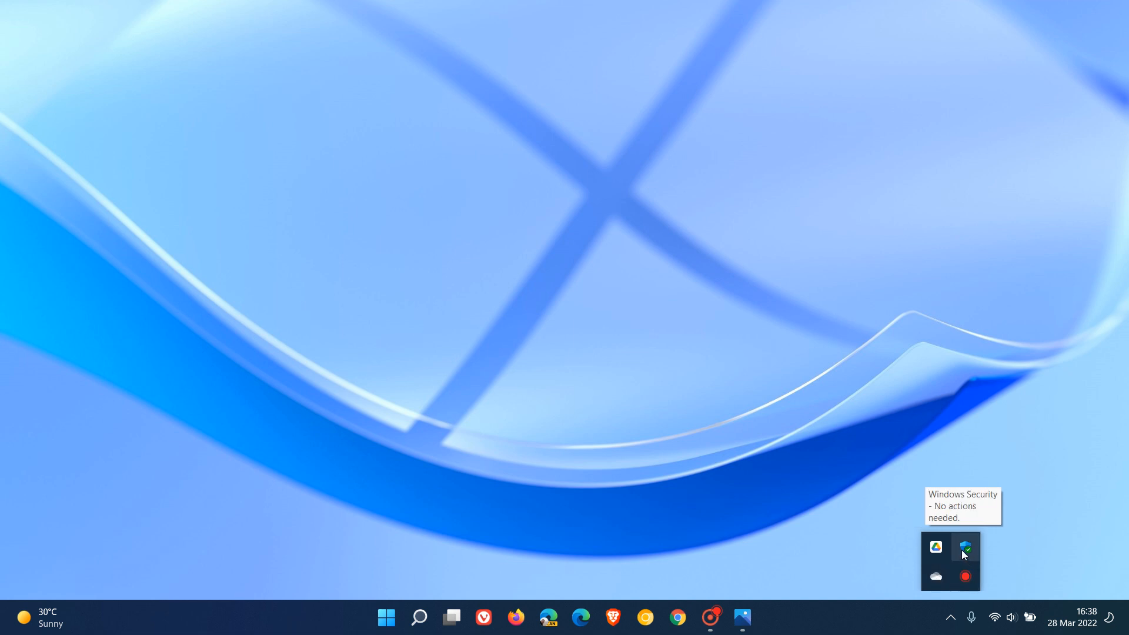
{"action": "mouse_move", "coordinate": [965, 562]}
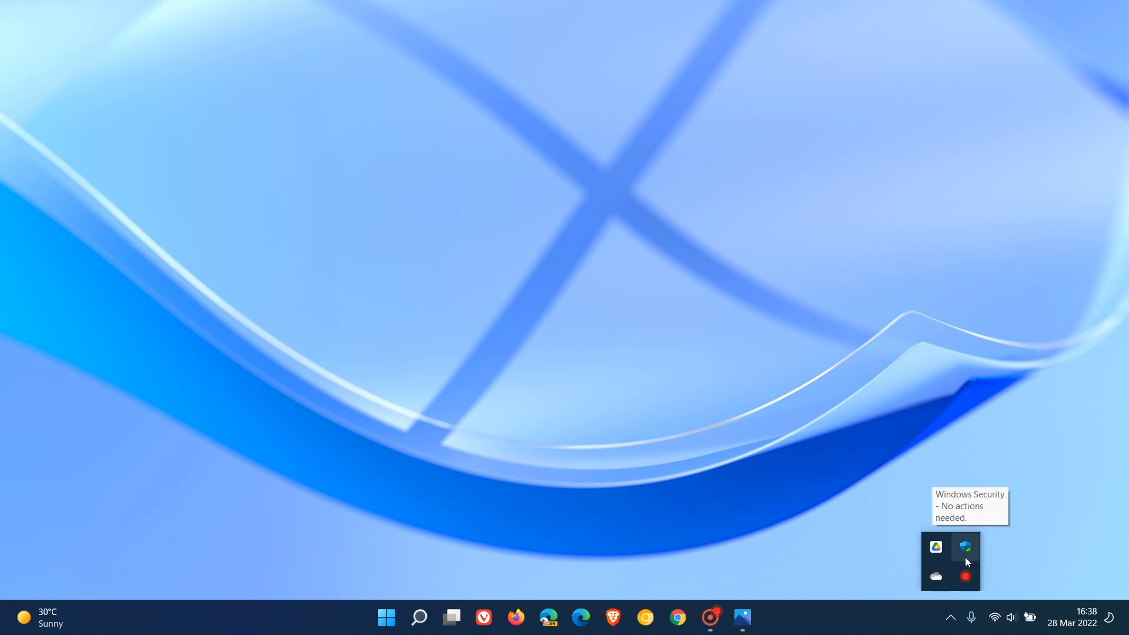
{"action": "mouse_move", "coordinate": [936, 576]}
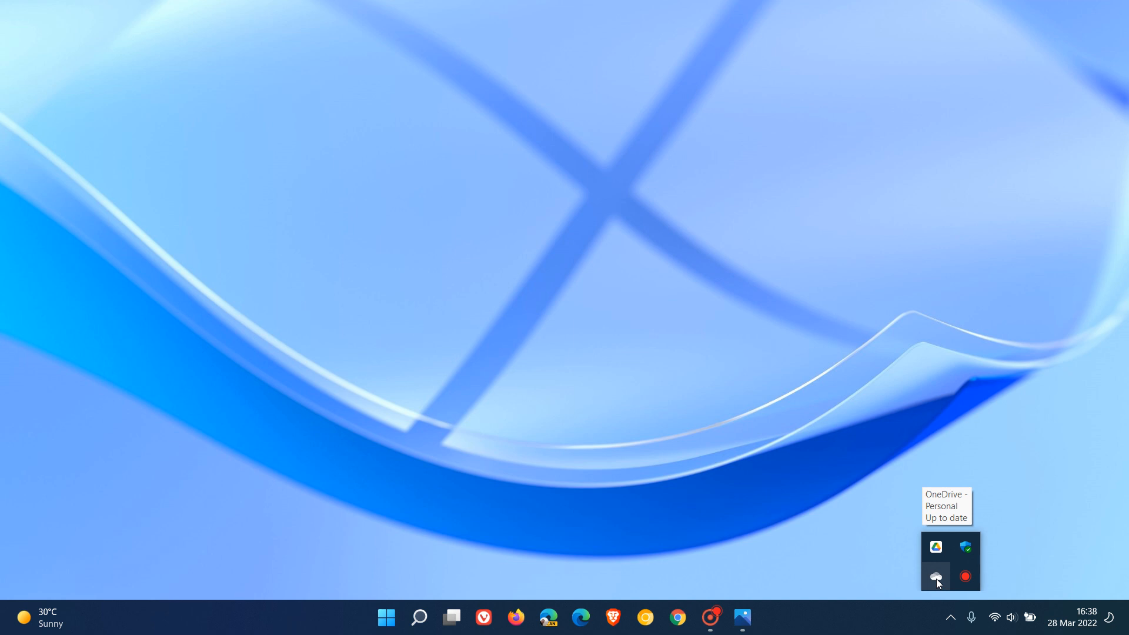
{"action": "mouse_move", "coordinate": [936, 546]}
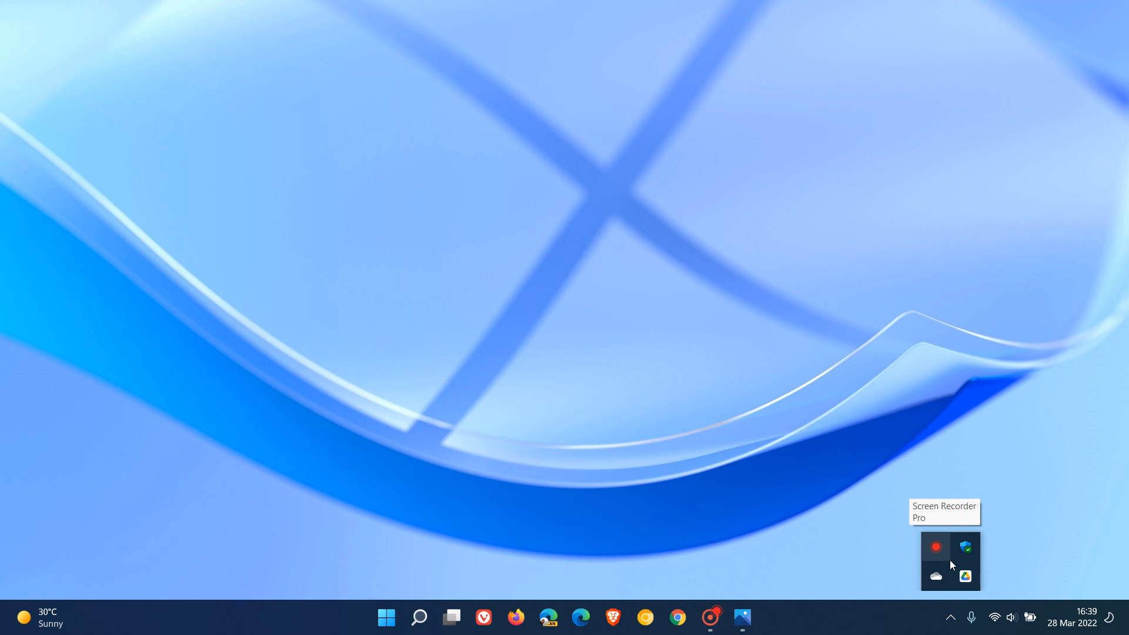
{"action": "mouse_move", "coordinate": [964, 546]}
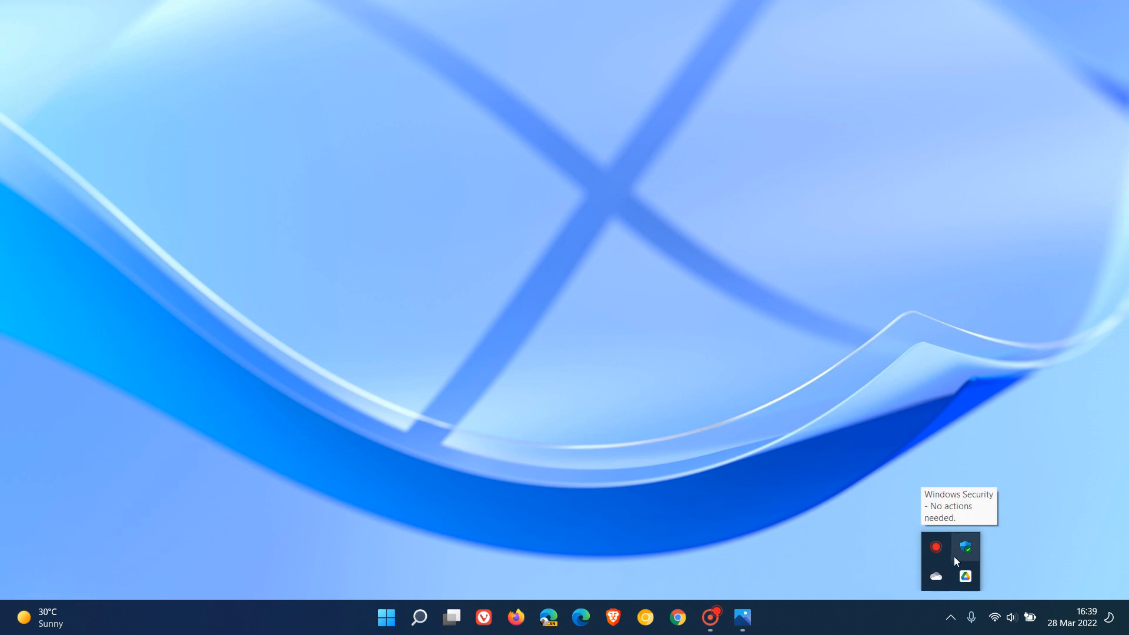
{"action": "mouse_move", "coordinate": [965, 575]}
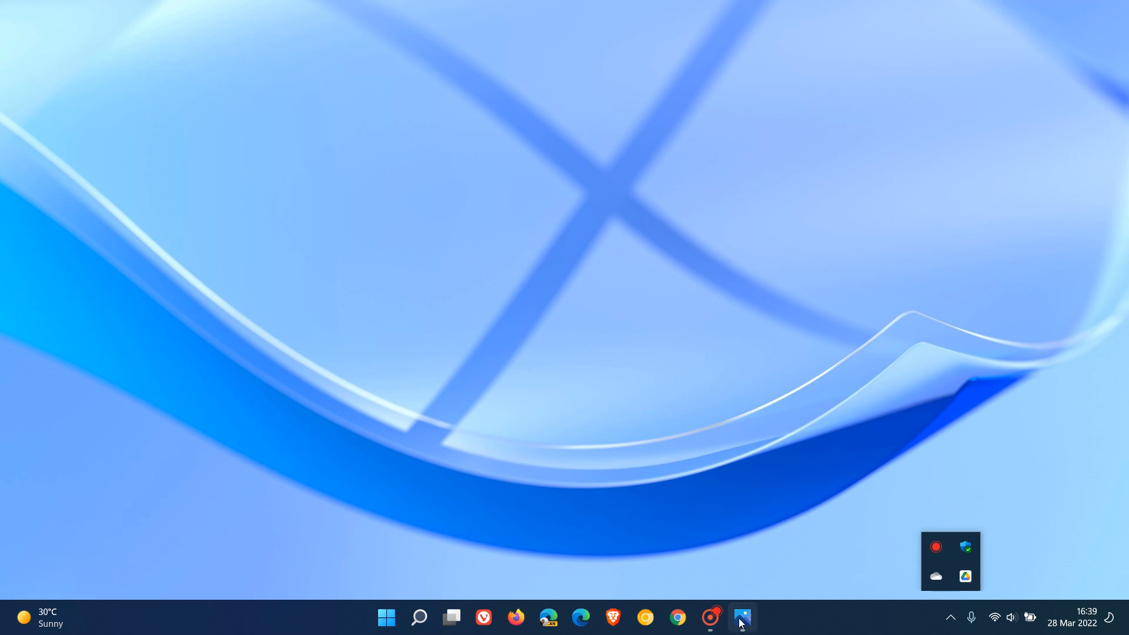
Bring up 1.png in Photos comparing collapsed and expanded tablet taskbar states
{"action": "left_click", "coordinate": [742, 617]}
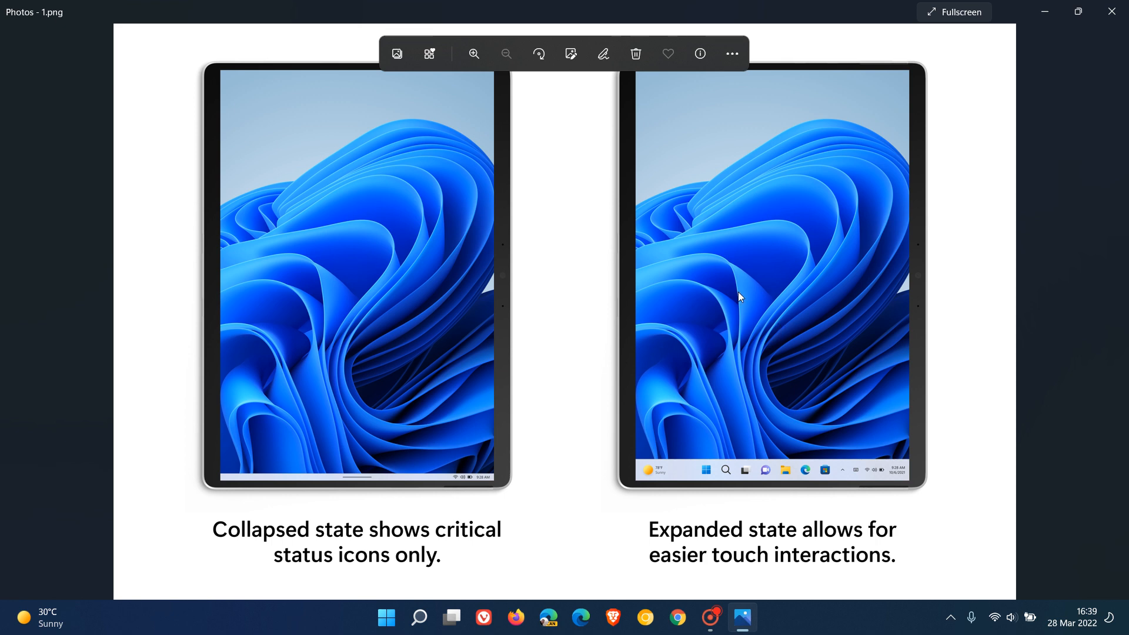
{"action": "left_click", "coordinate": [953, 12]}
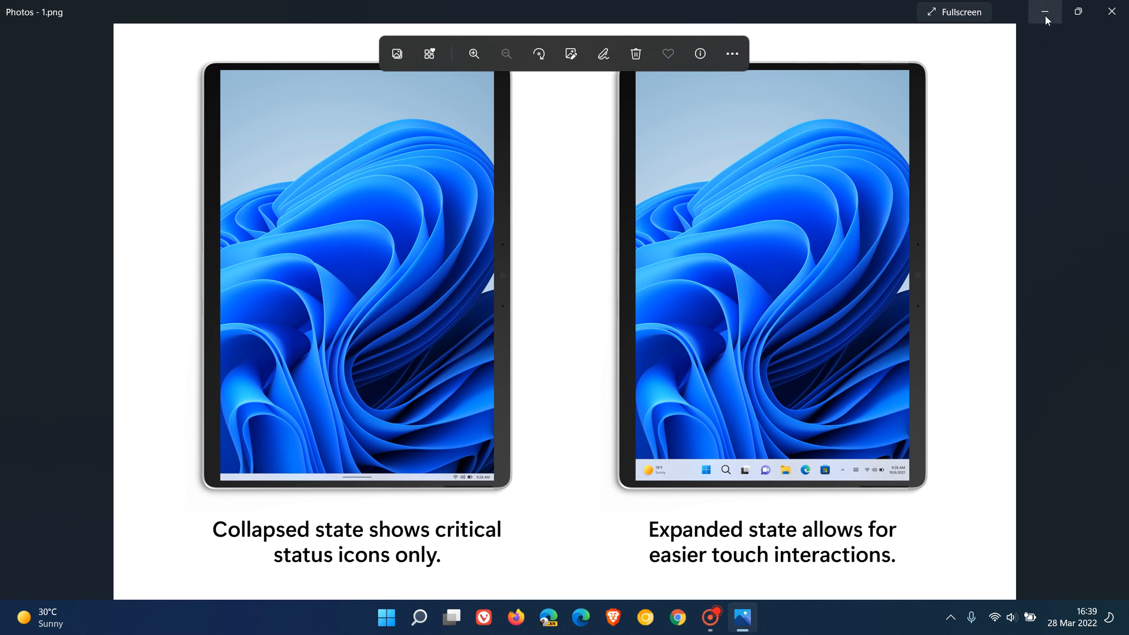
Minimize the Photos window so the desktop and taskbar show again
{"action": "left_click", "coordinate": [1044, 11]}
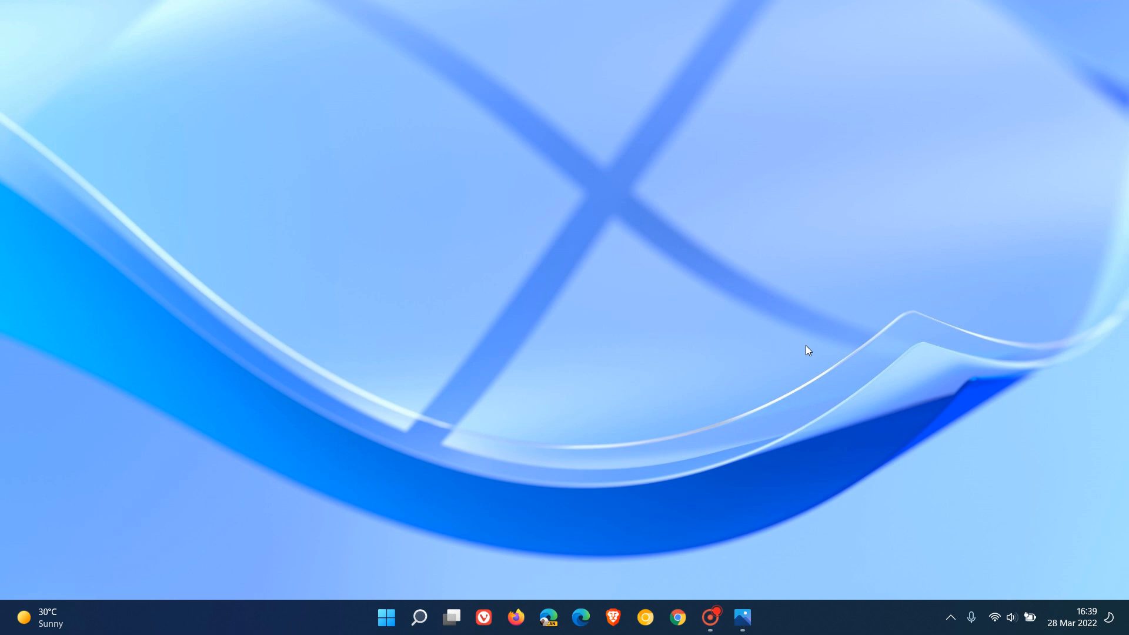
{"action": "mouse_move", "coordinate": [844, 633]}
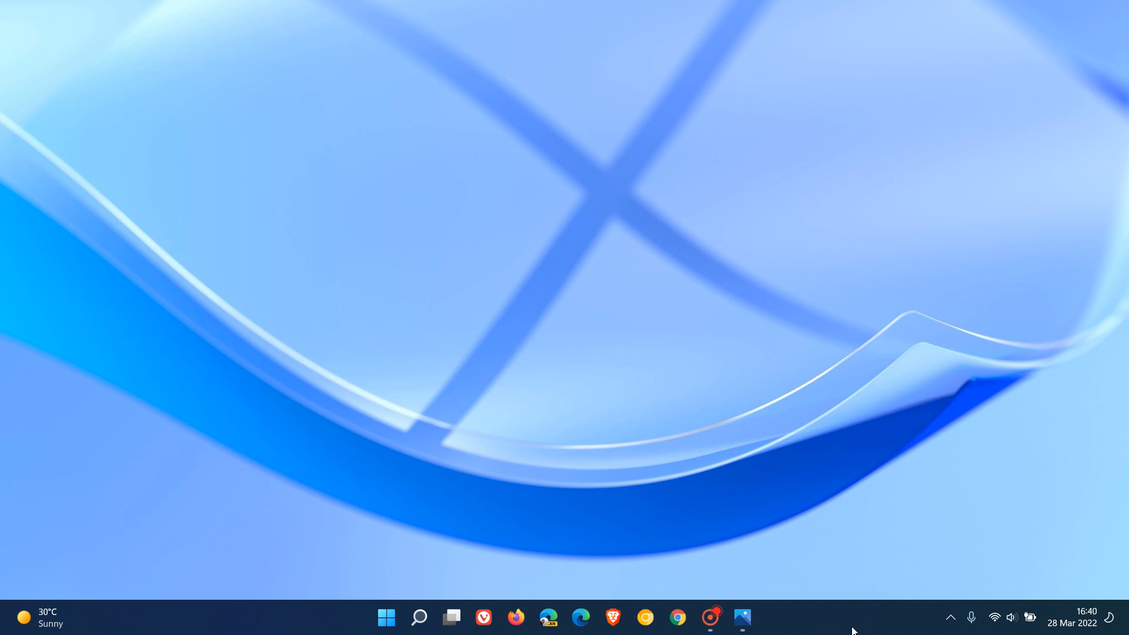
{"action": "mouse_move", "coordinate": [846, 625]}
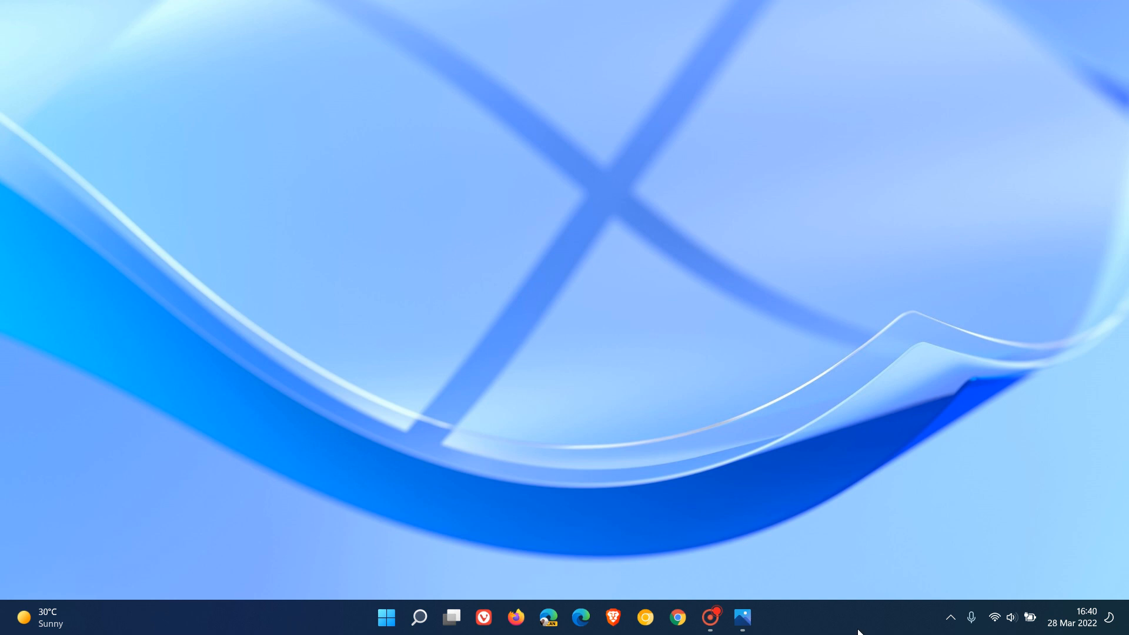
Show the hidden tray icons listing Google Drive, OneDrive, Windows Security and the recorder
{"action": "left_click", "coordinate": [950, 617]}
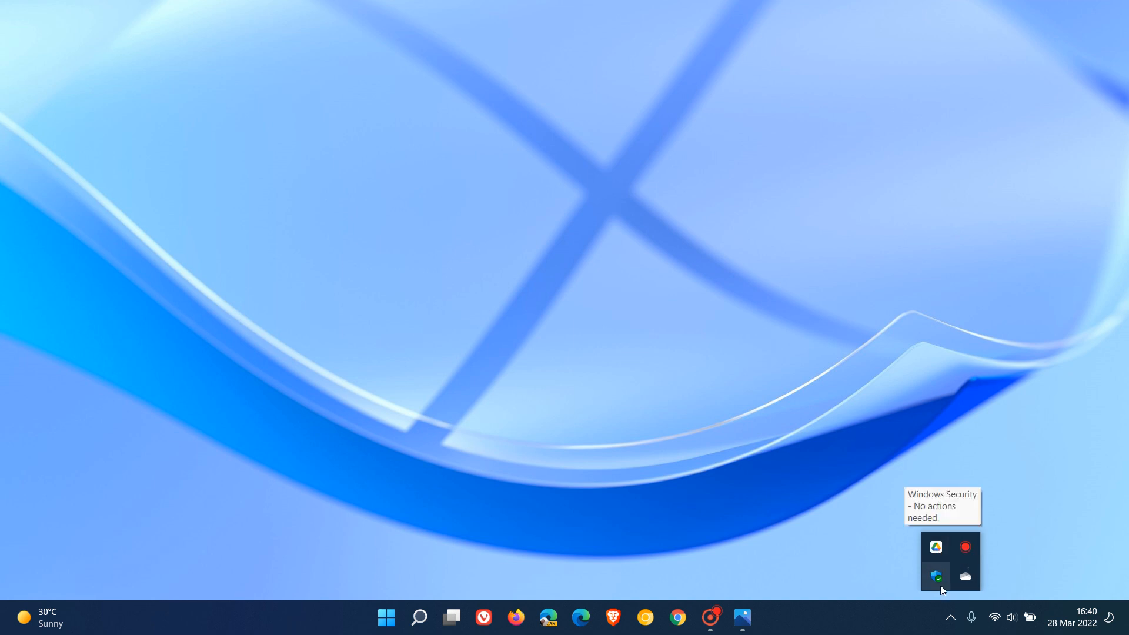
{"action": "mouse_move", "coordinate": [965, 560]}
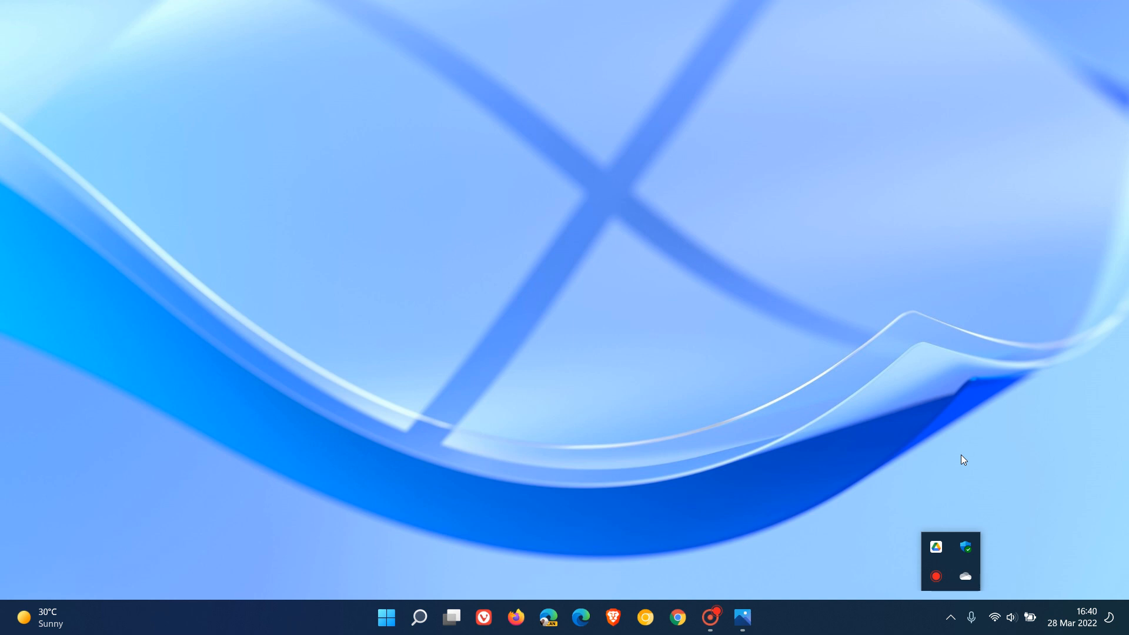
{"action": "mouse_move", "coordinate": [935, 547]}
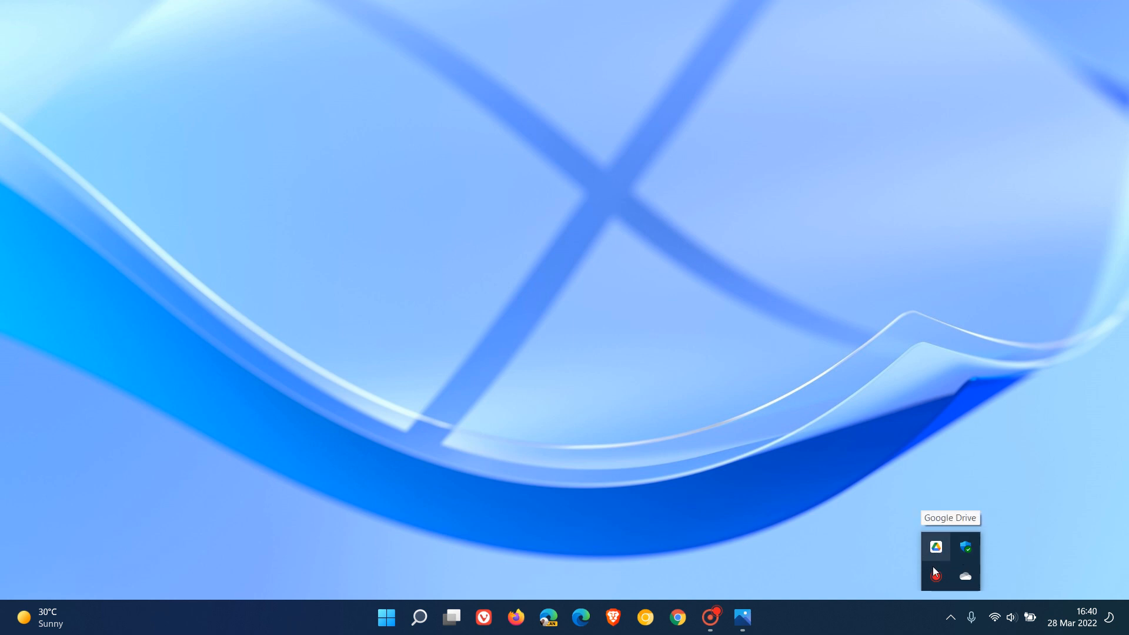
{"action": "mouse_move", "coordinate": [937, 576]}
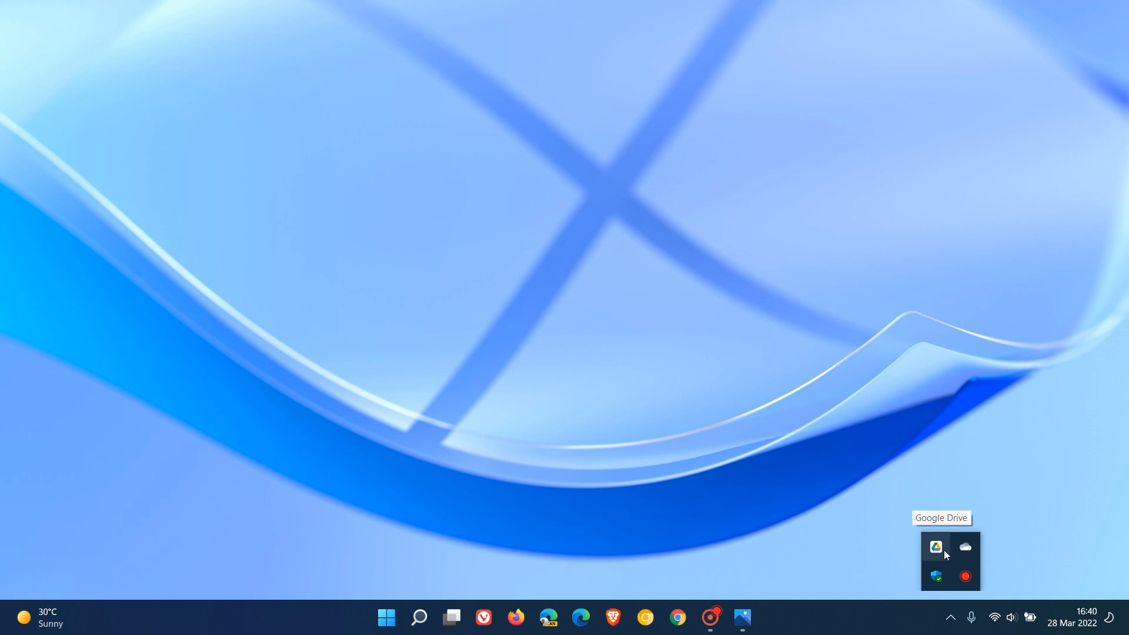
{"action": "mouse_move", "coordinate": [936, 549]}
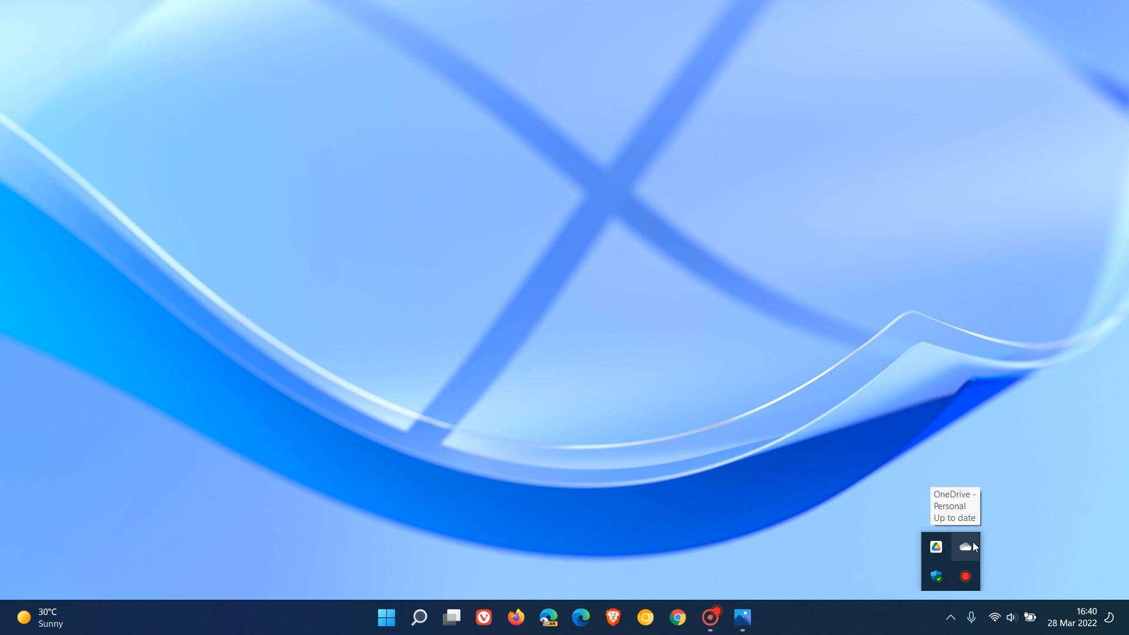
{"action": "mouse_move", "coordinate": [936, 547]}
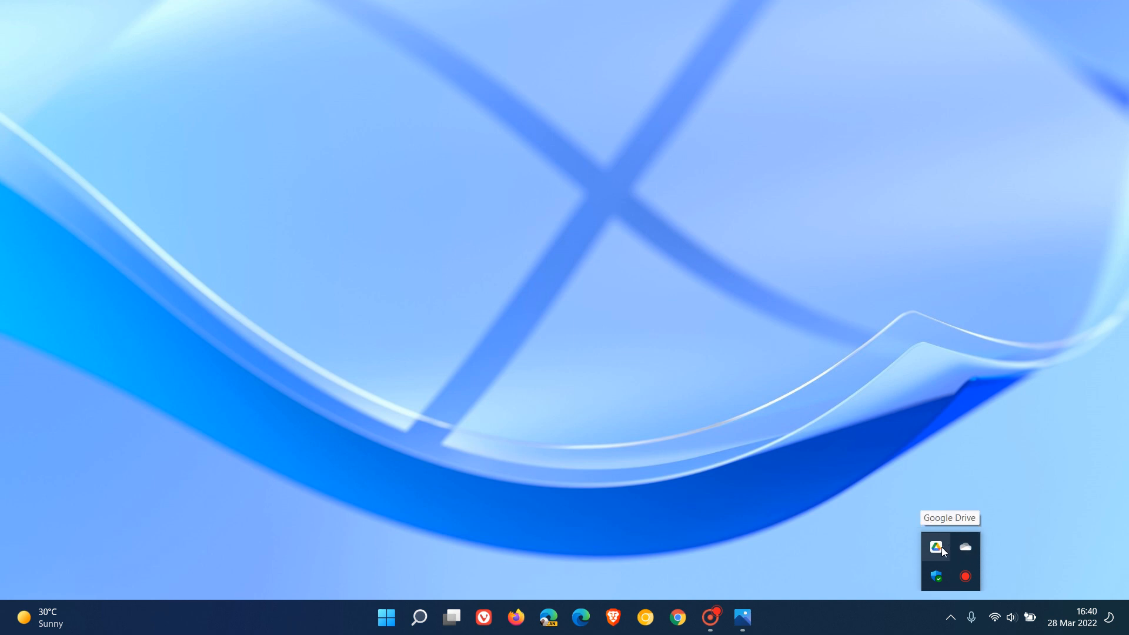
{"action": "mouse_move", "coordinate": [1020, 514]}
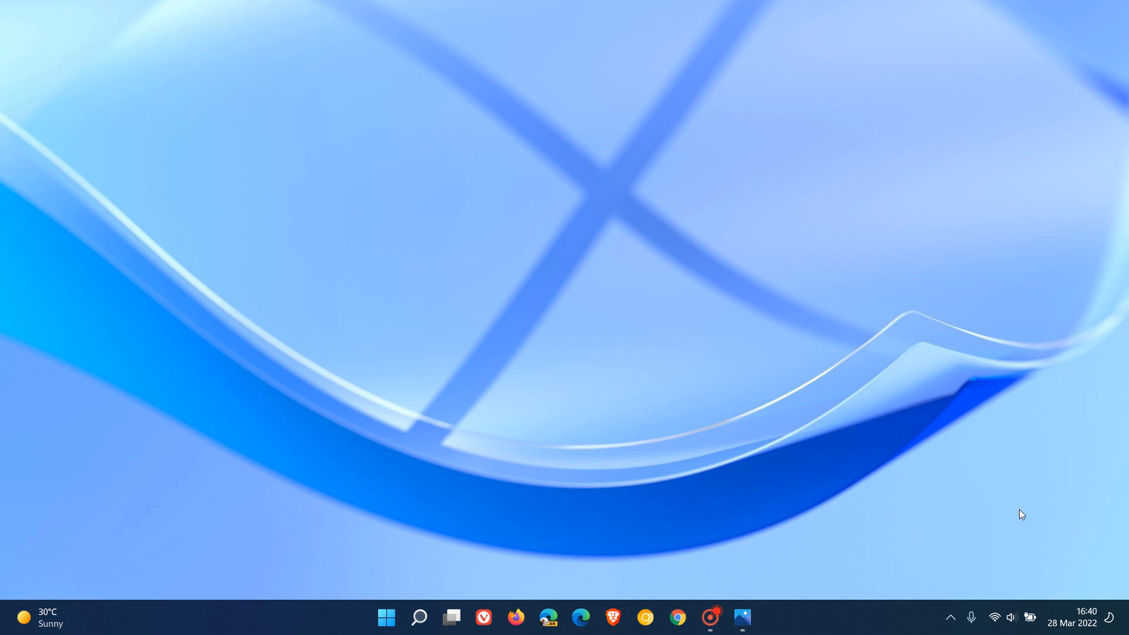
{"action": "mouse_move", "coordinate": [1000, 618]}
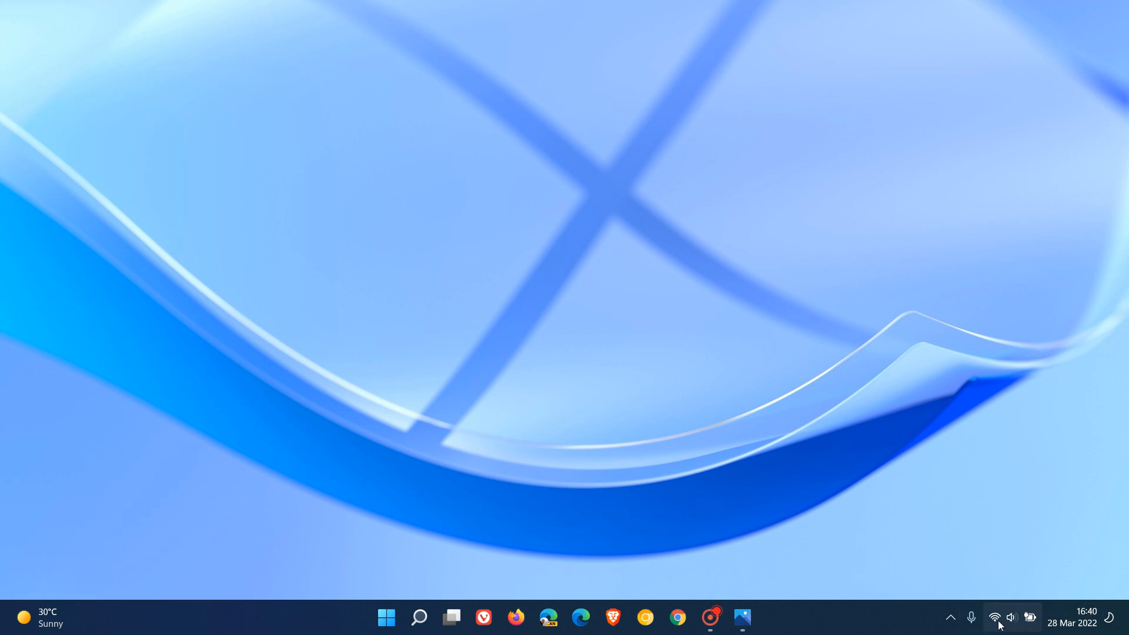
{"action": "mouse_move", "coordinate": [1030, 618]}
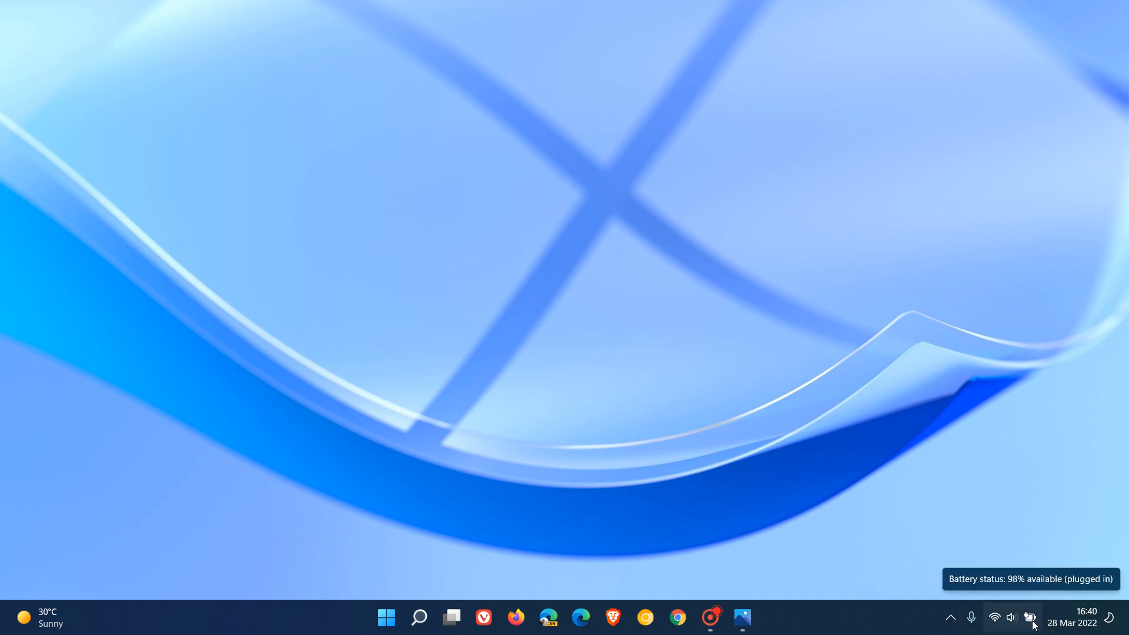
{"action": "mouse_move", "coordinate": [945, 394]}
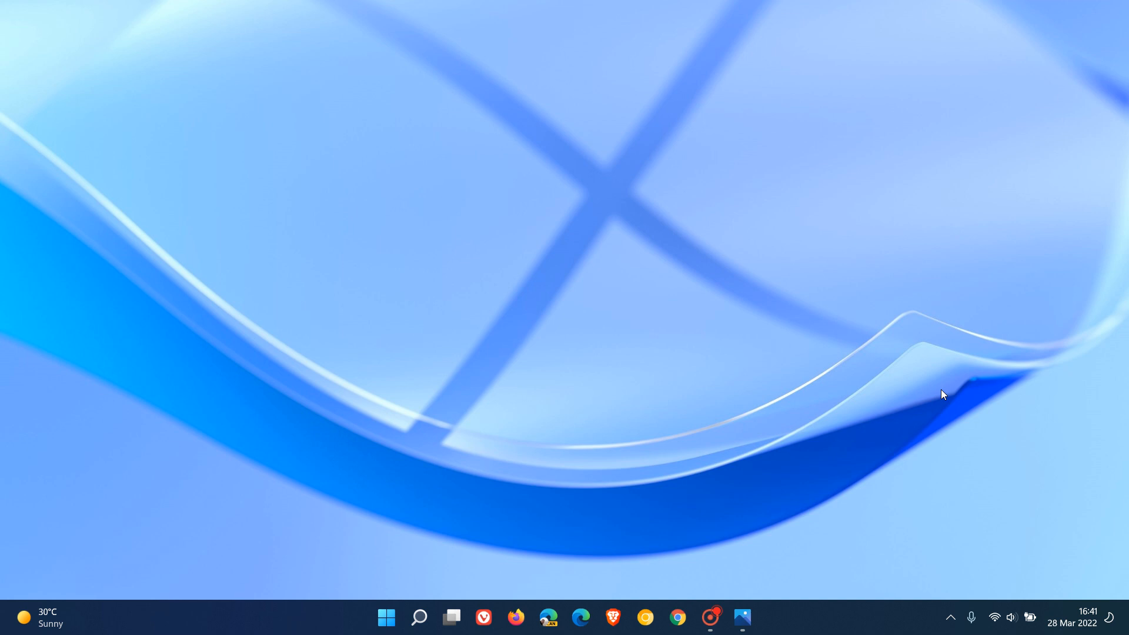
{"action": "left_click", "coordinate": [951, 617]}
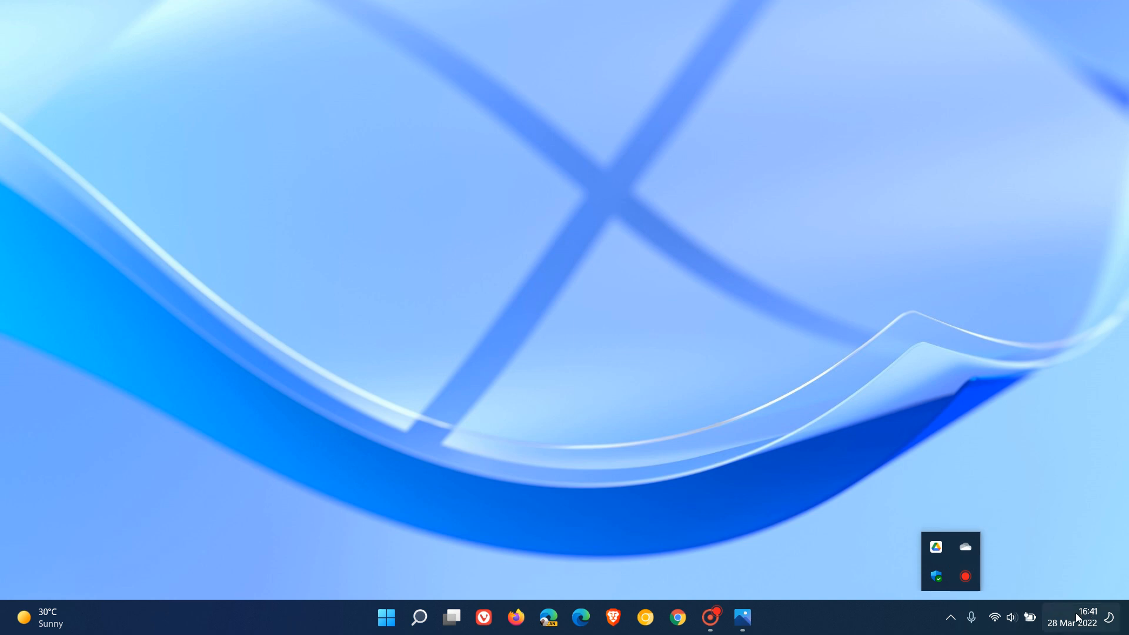
{"action": "mouse_move", "coordinate": [935, 547]}
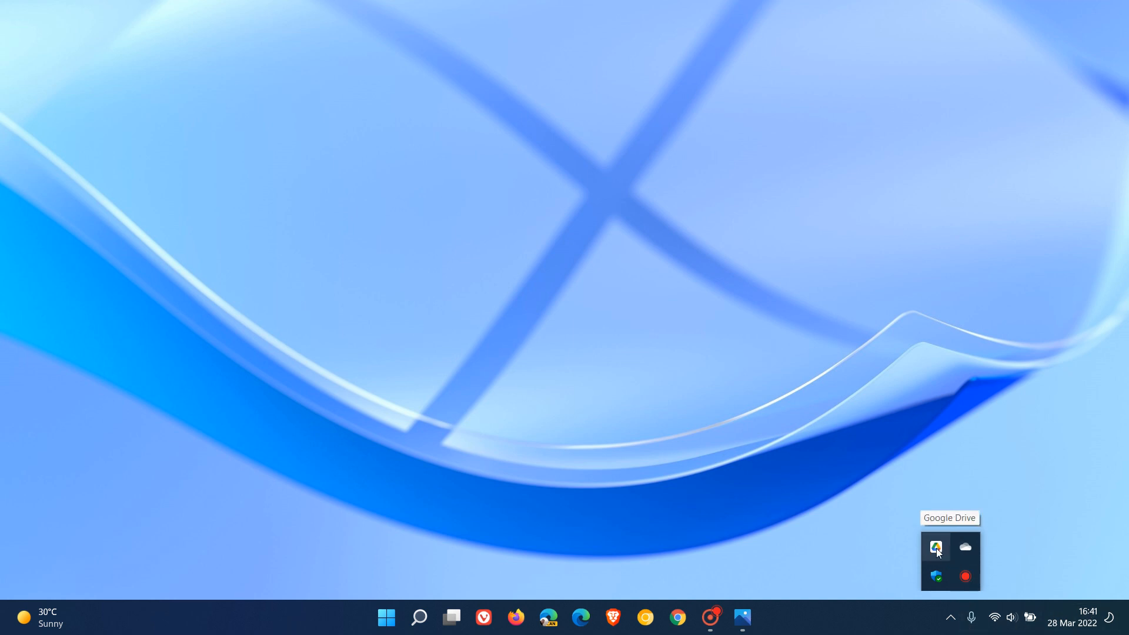
{"action": "mouse_move", "coordinate": [886, 625]}
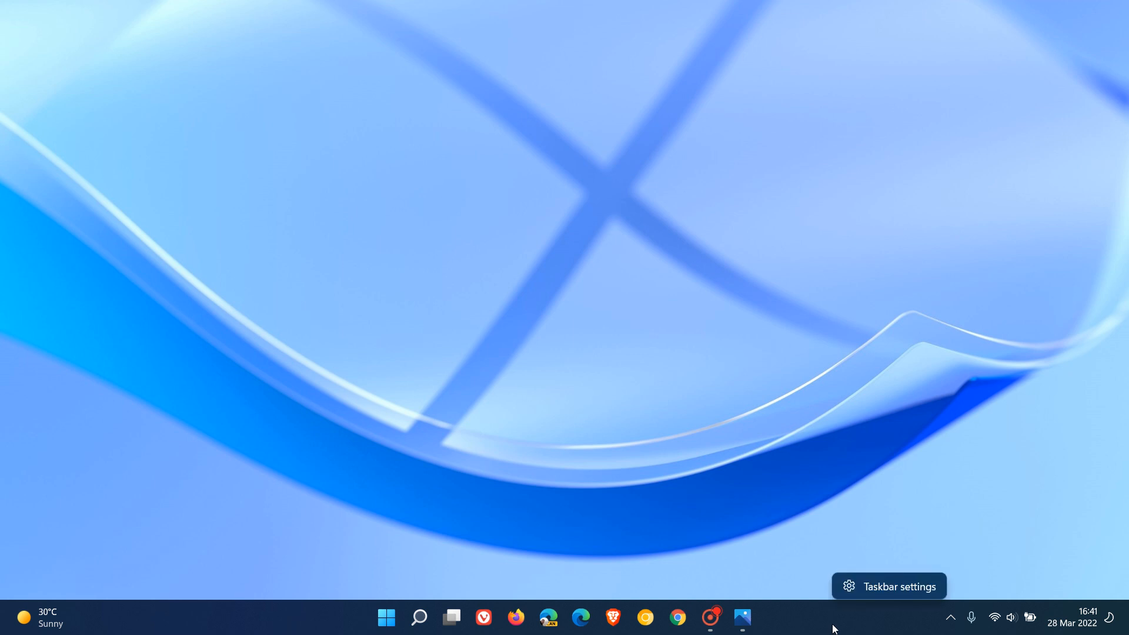
Go to Taskbar settings under Personalisation with the Taskbar corner overflow section expanded
{"action": "left_click", "coordinate": [759, 618]}
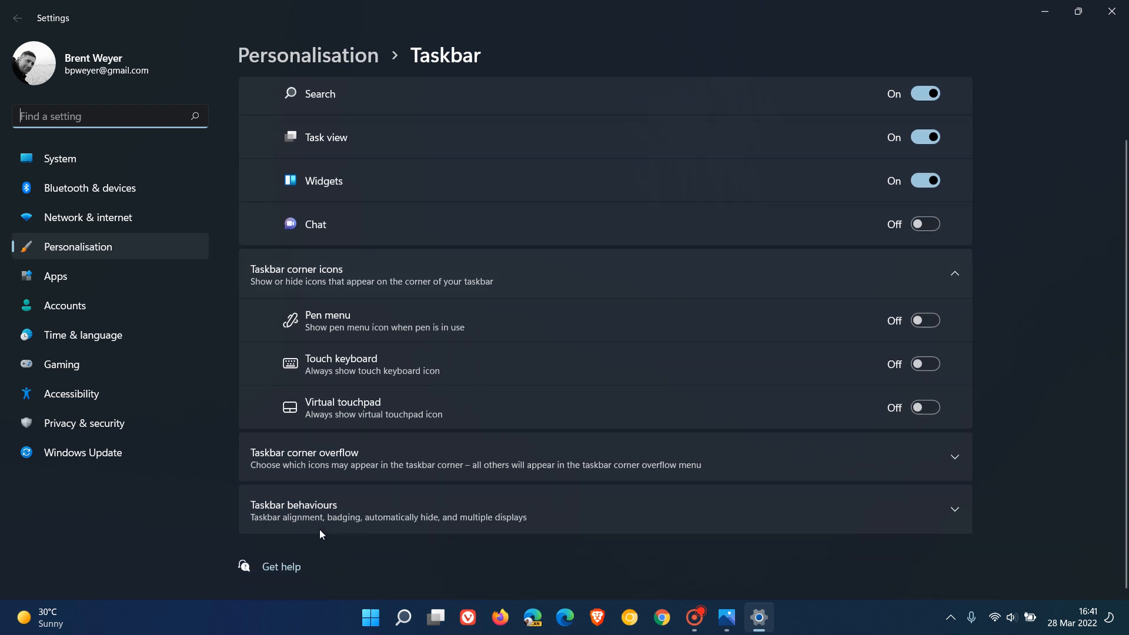
{"action": "mouse_move", "coordinate": [352, 461]}
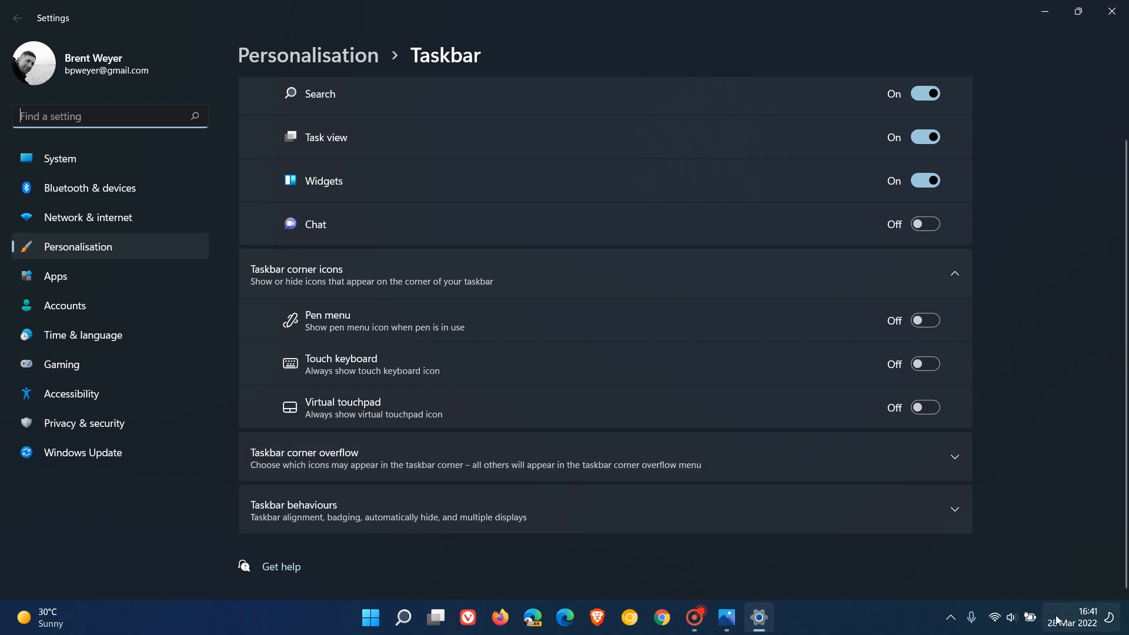
{"action": "mouse_move", "coordinate": [875, 569]}
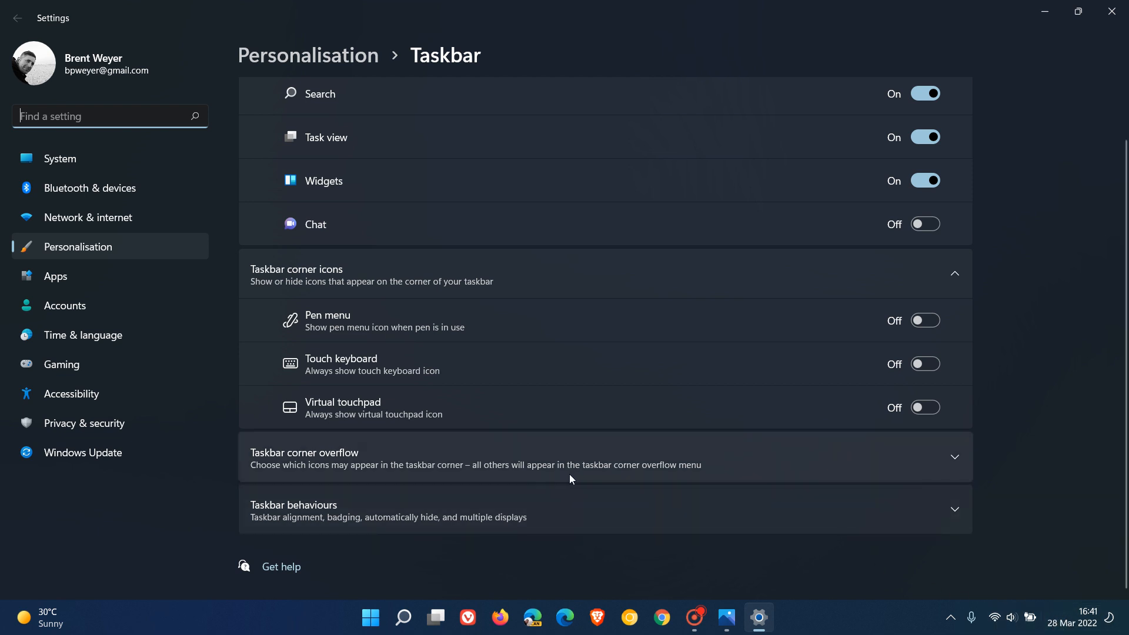
{"action": "mouse_move", "coordinate": [943, 615]}
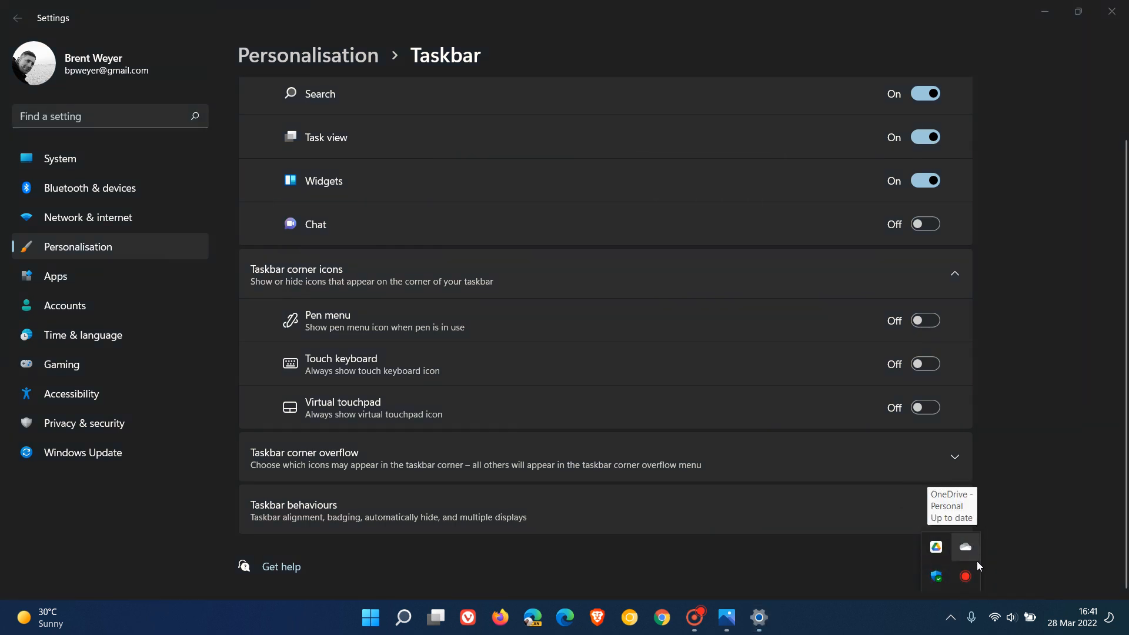
{"action": "mouse_move", "coordinate": [745, 528]}
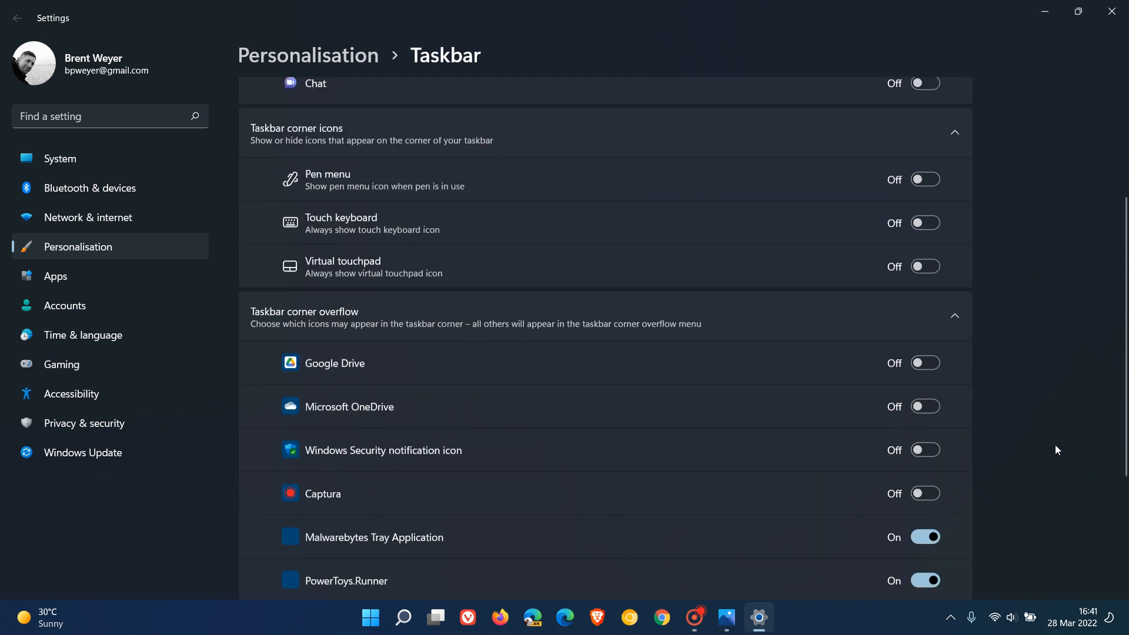
{"action": "scroll", "scroll_direction": "down", "scroll_amount": 3}
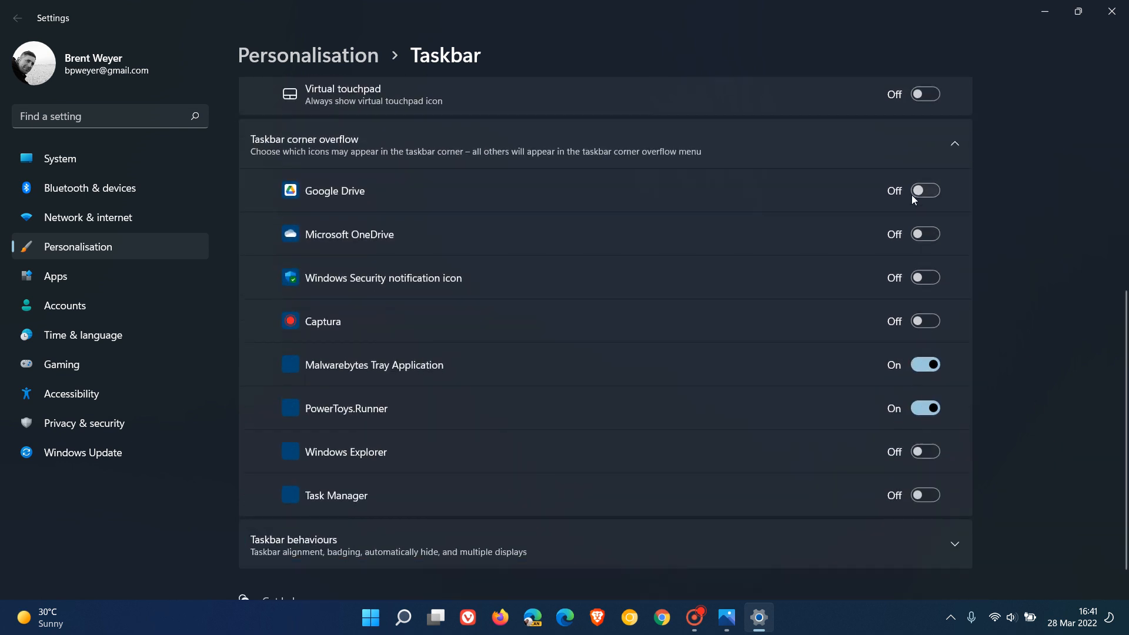
{"action": "mouse_move", "coordinate": [776, 450]}
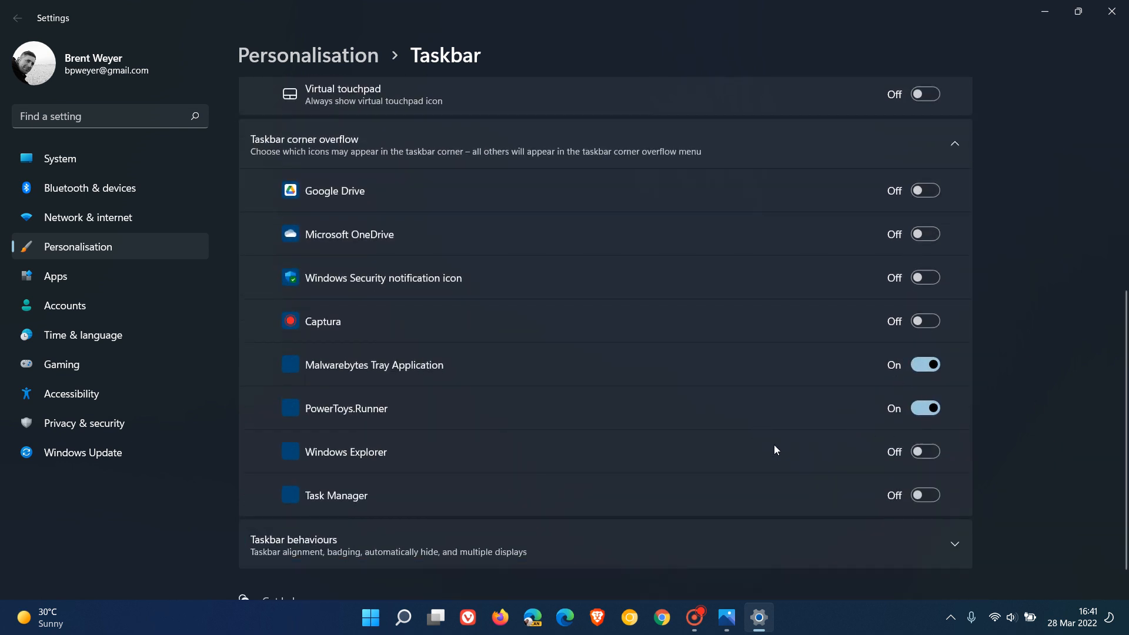
{"action": "mouse_move", "coordinate": [899, 482]}
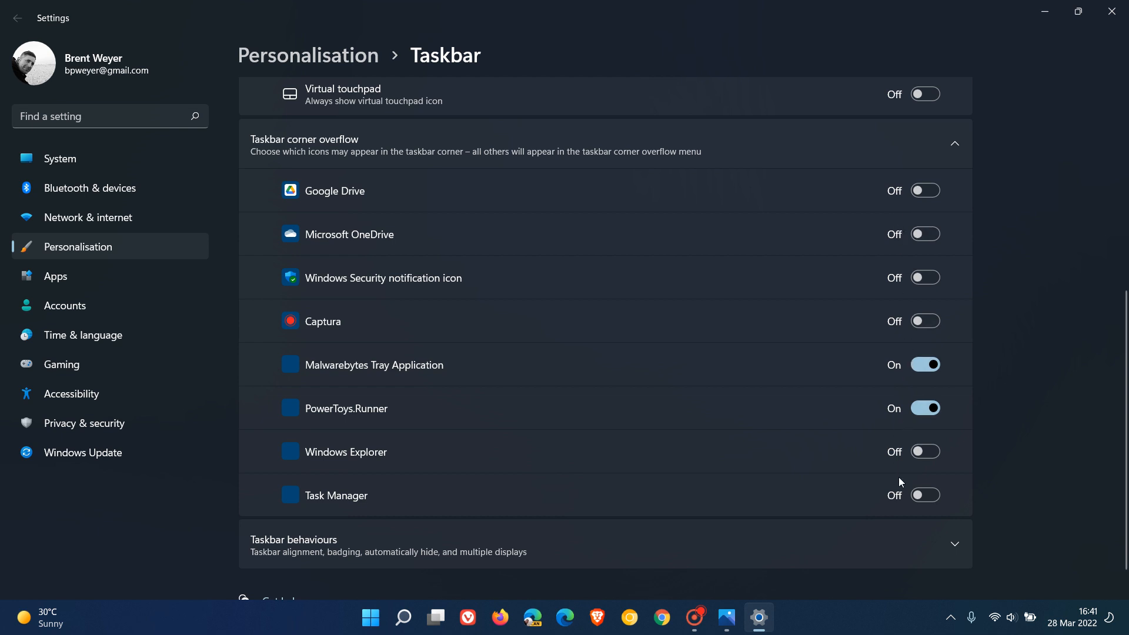
{"action": "mouse_move", "coordinate": [807, 427]}
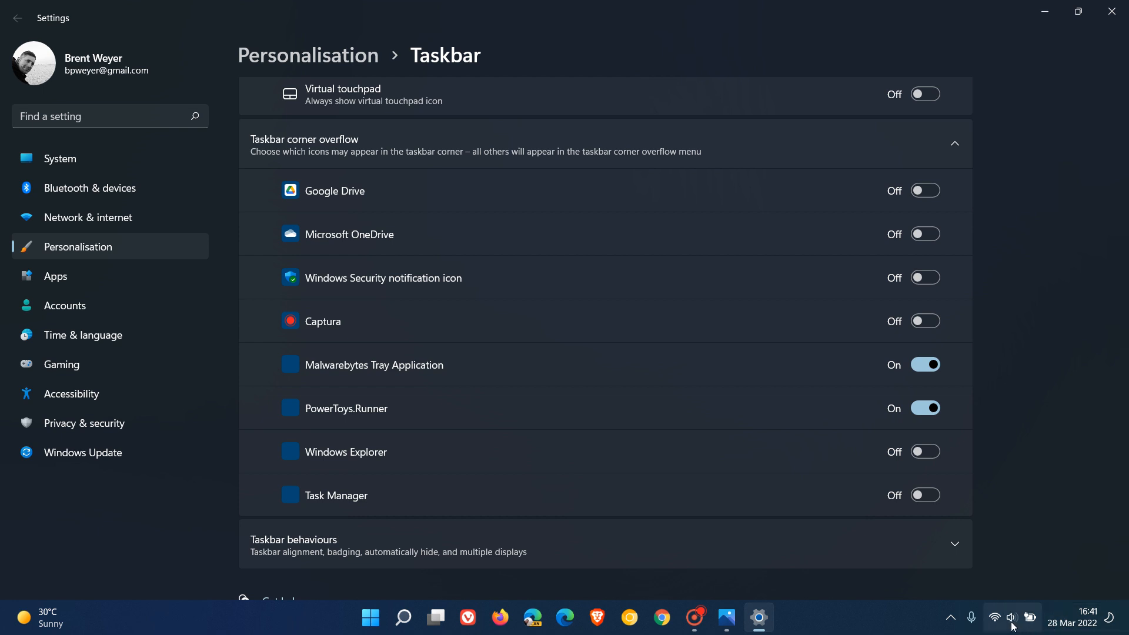
{"action": "left_click", "coordinate": [950, 618]}
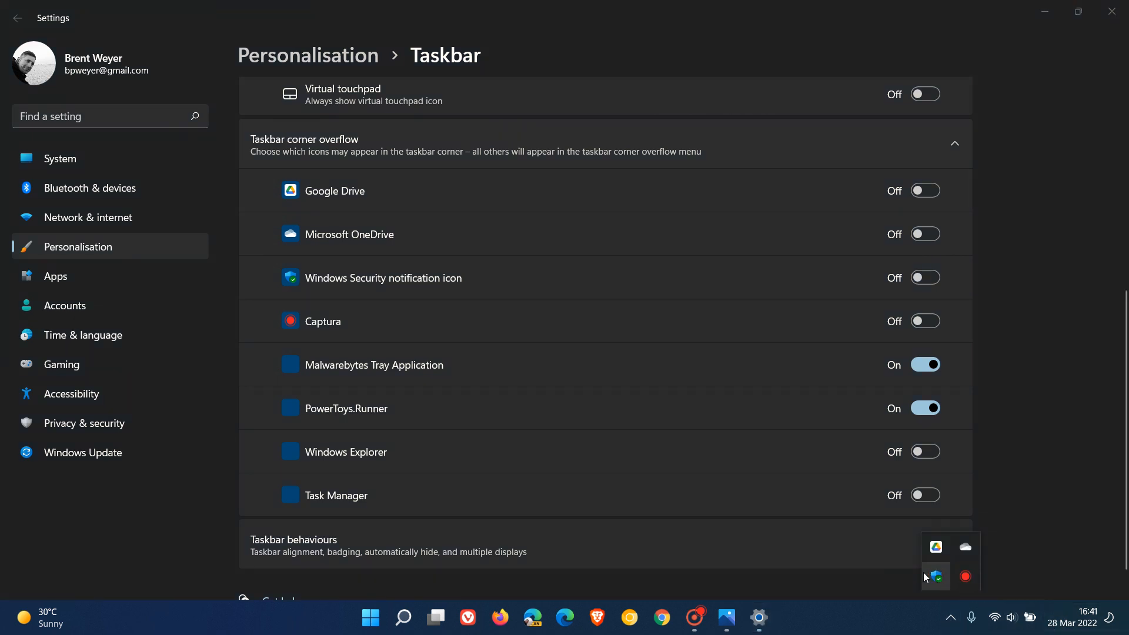
{"action": "mouse_move", "coordinate": [966, 576]}
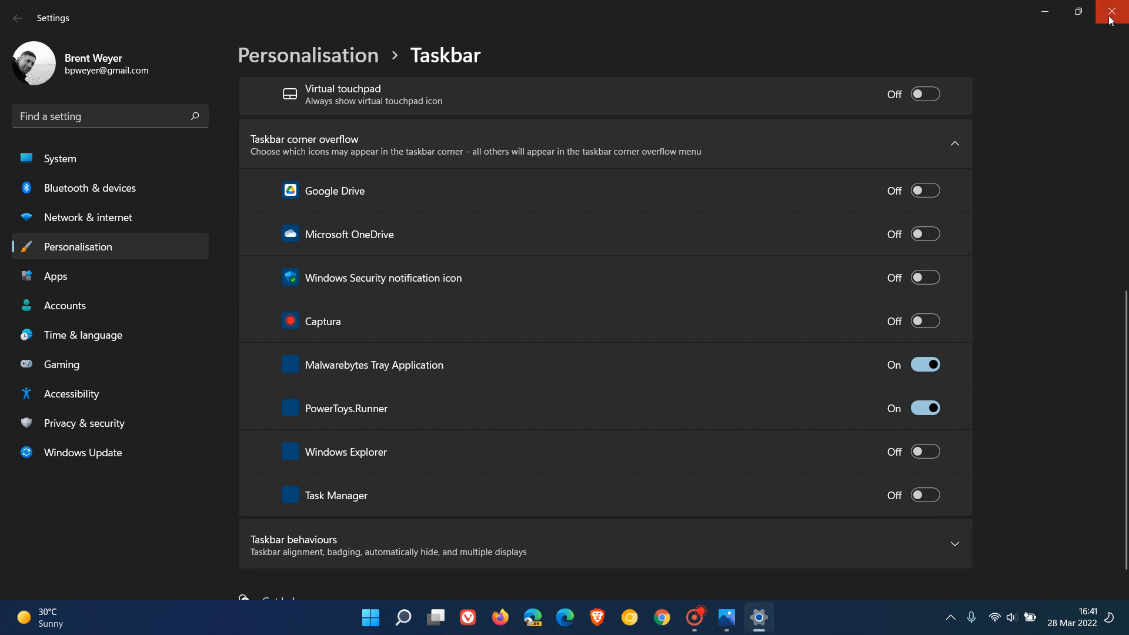
Close Settings and show the hidden tray icons: Google Drive, OneDrive, Windows Security, recorder
{"action": "left_click", "coordinate": [1115, 11]}
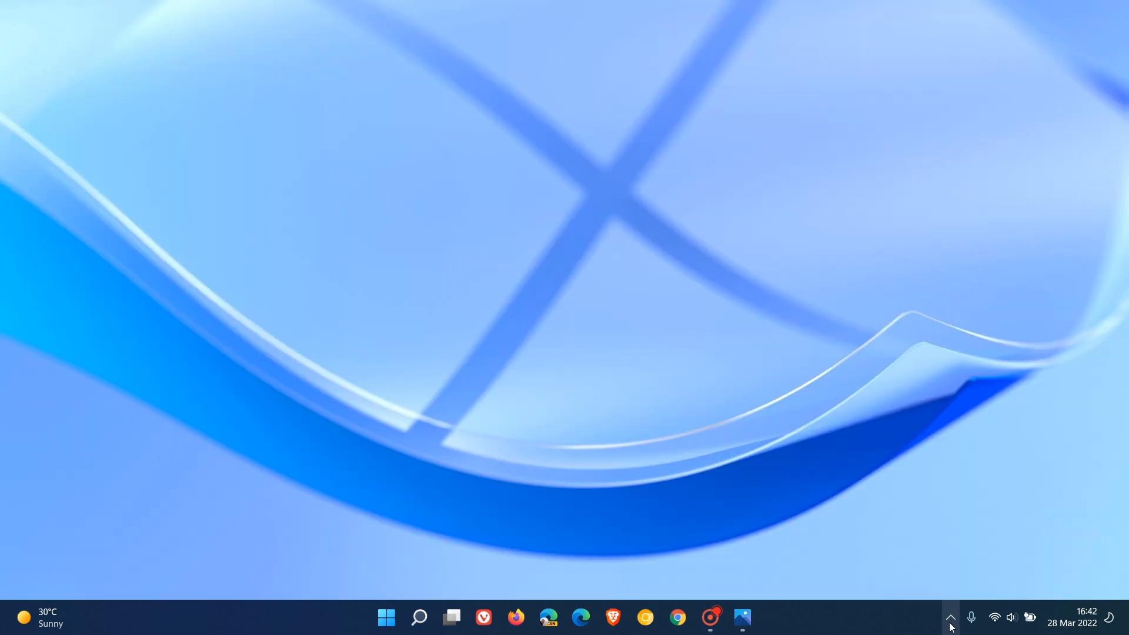
{"action": "left_click", "coordinate": [949, 617]}
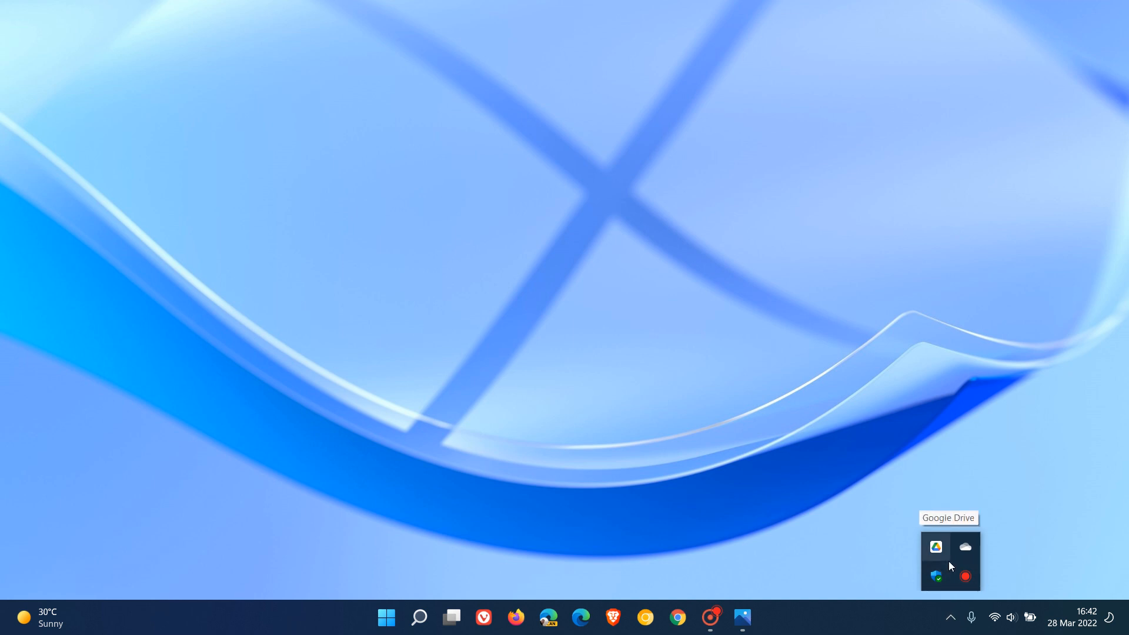
{"action": "mouse_move", "coordinate": [935, 575]}
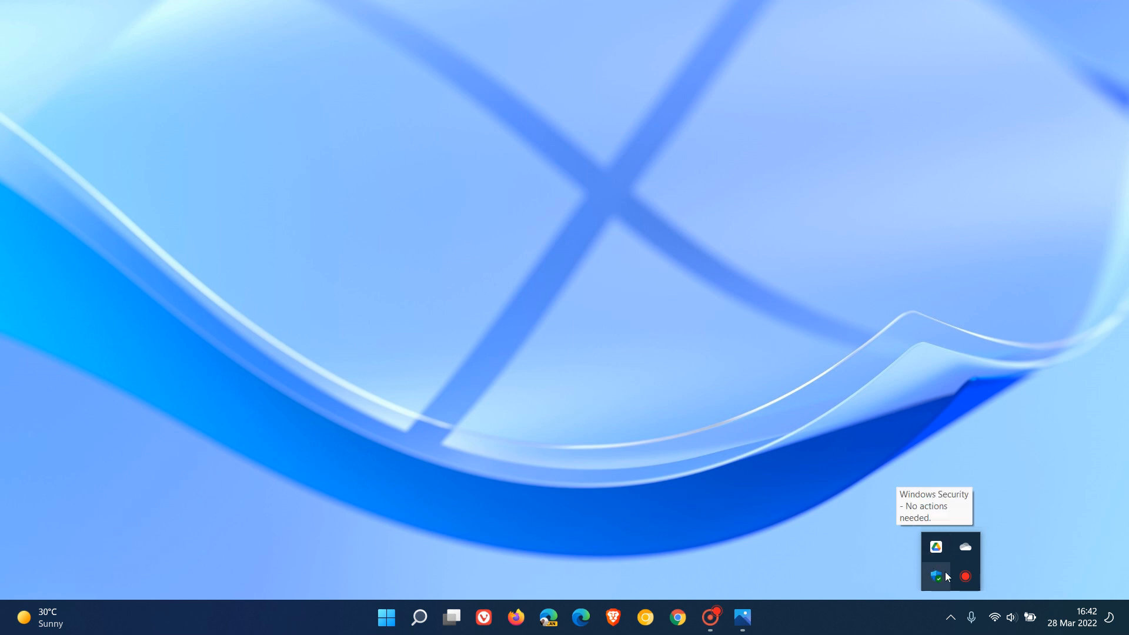
{"action": "mouse_move", "coordinate": [935, 547]}
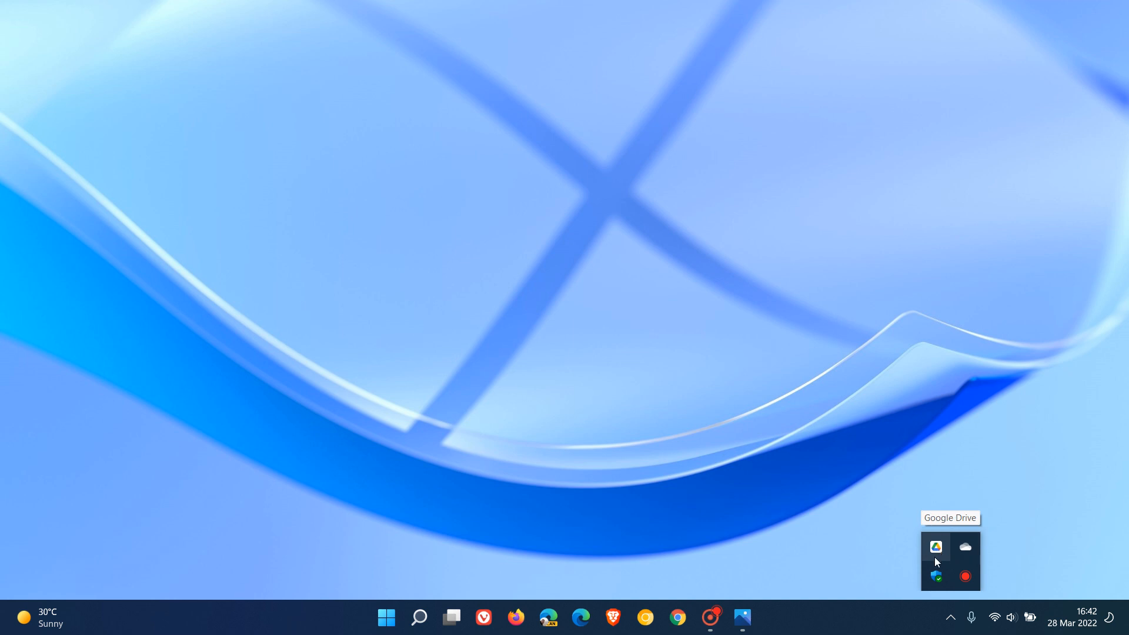
{"action": "mouse_move", "coordinate": [964, 547]}
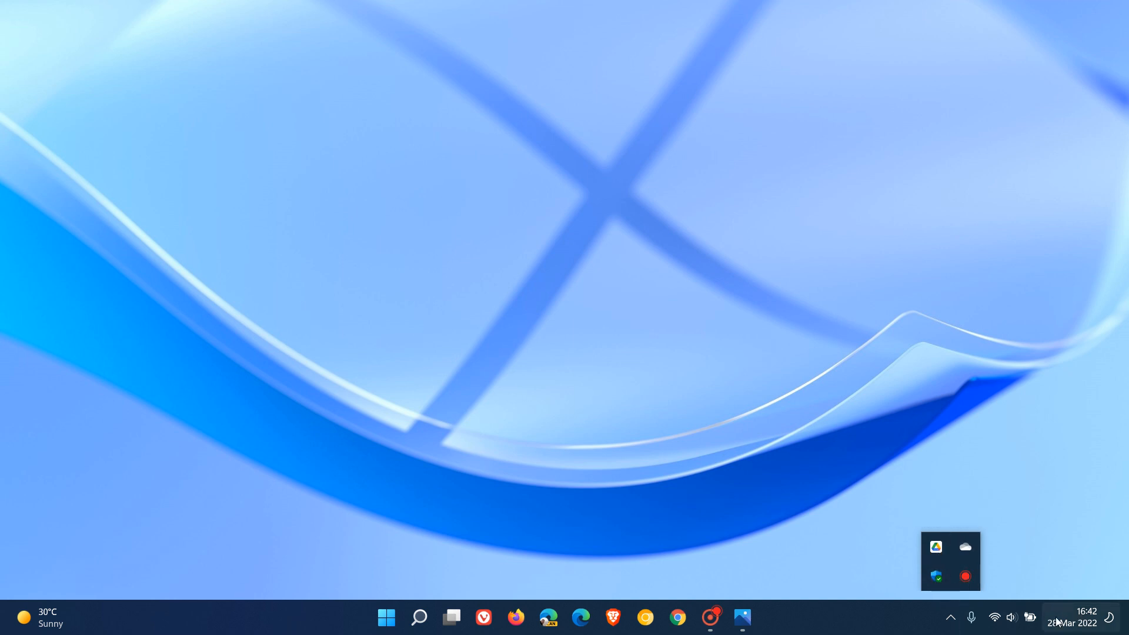
{"action": "mouse_move", "coordinate": [935, 546]}
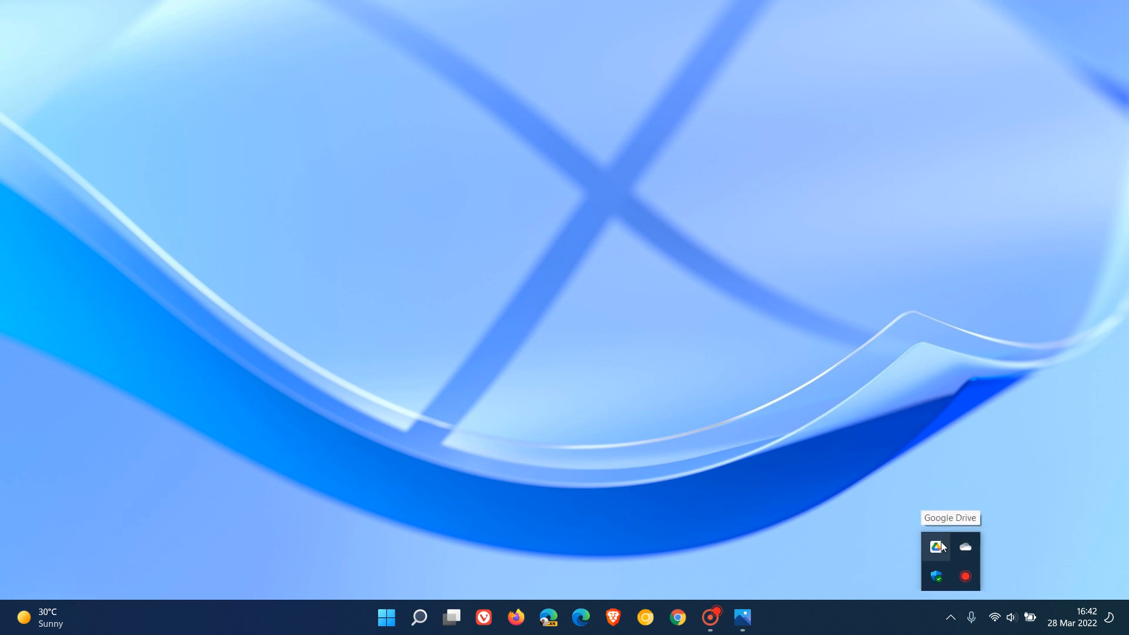
{"action": "mouse_move", "coordinate": [965, 577]}
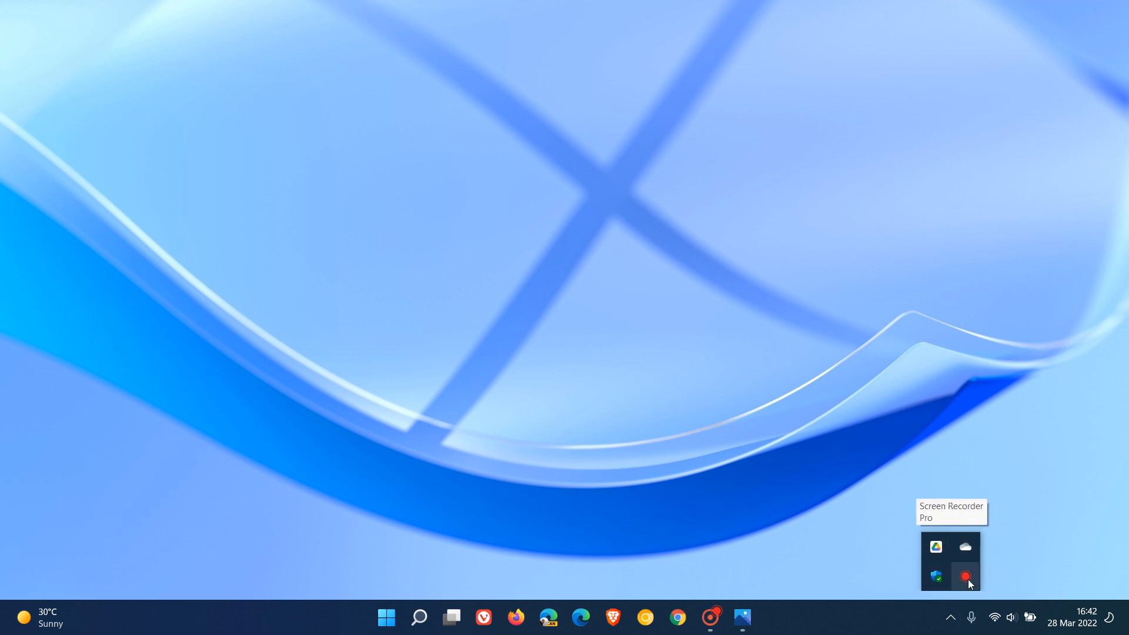
{"action": "mouse_move", "coordinate": [964, 547]}
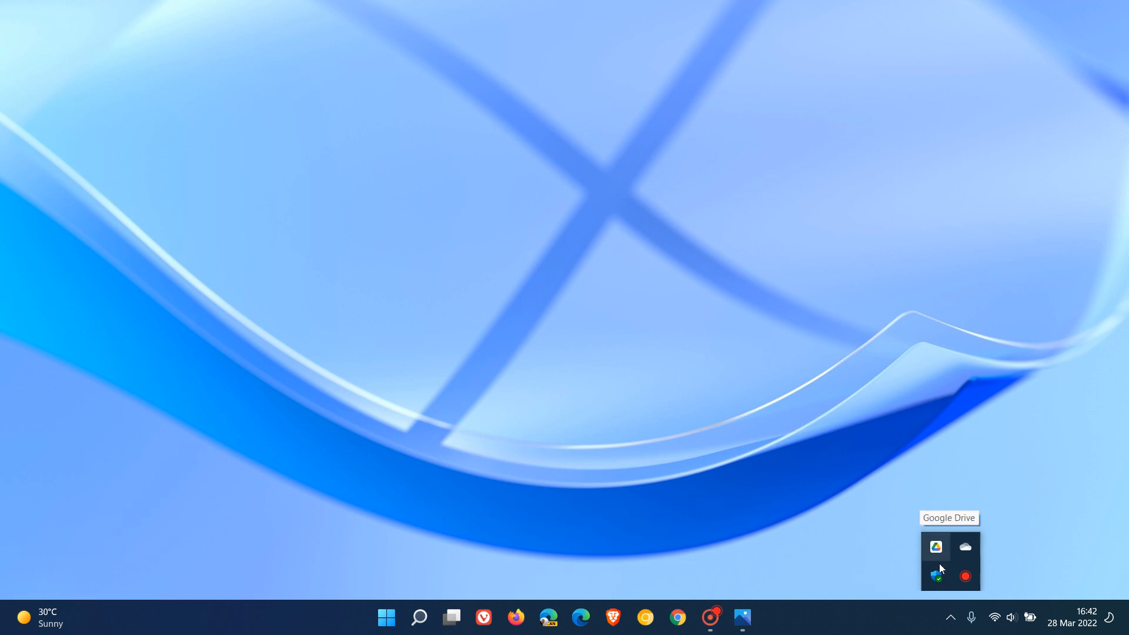
{"action": "mouse_move", "coordinate": [964, 547]}
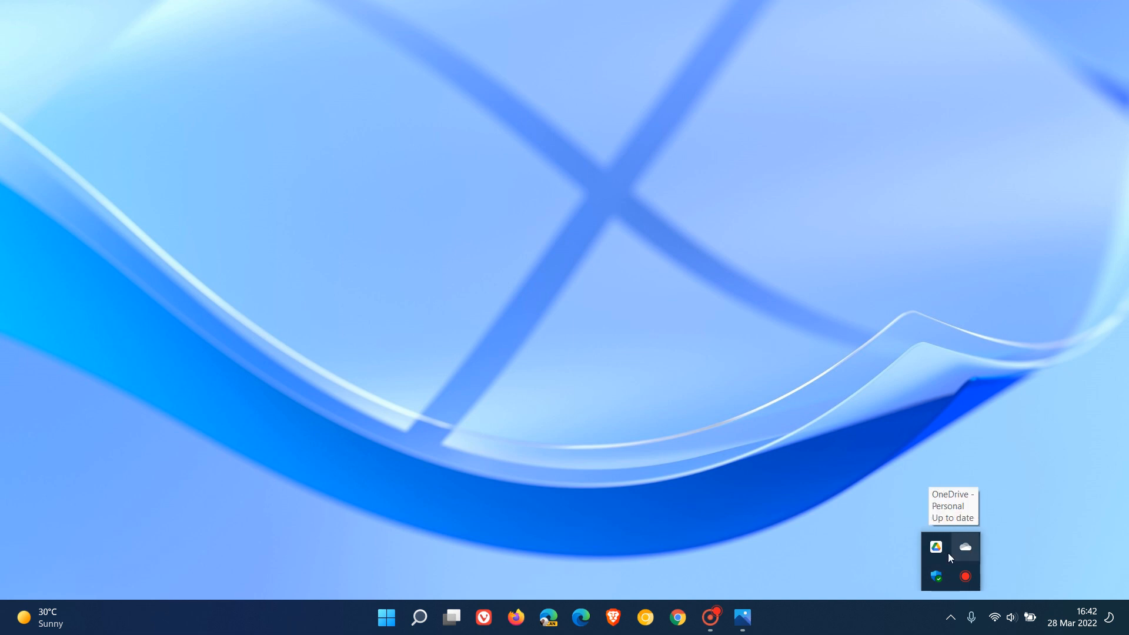
{"action": "mouse_move", "coordinate": [935, 546]}
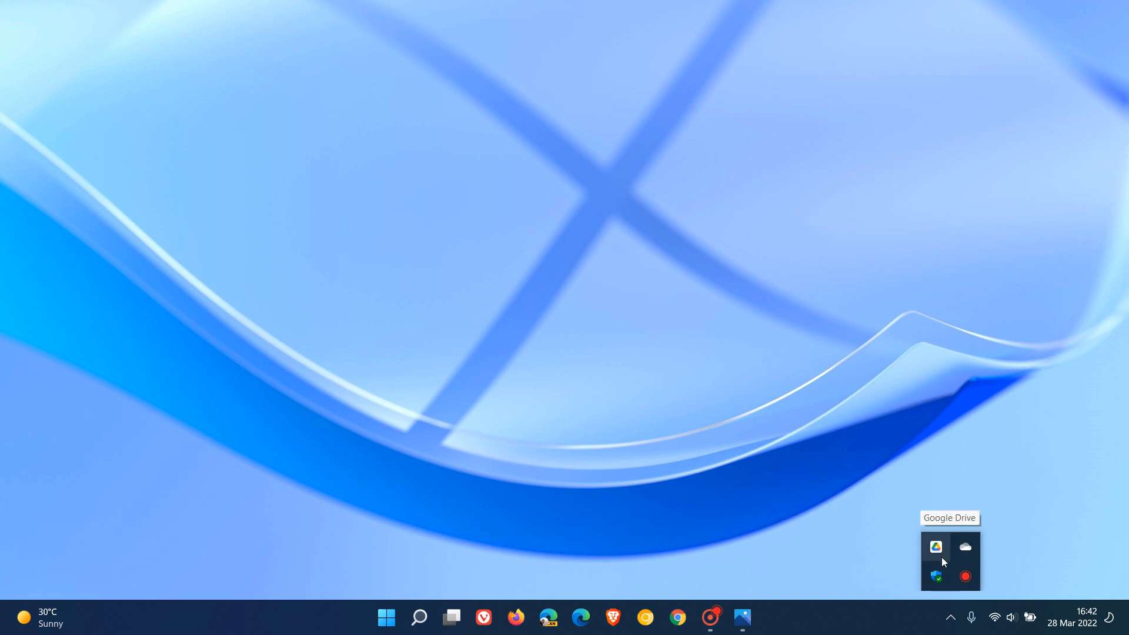
{"action": "mouse_move", "coordinate": [937, 576]}
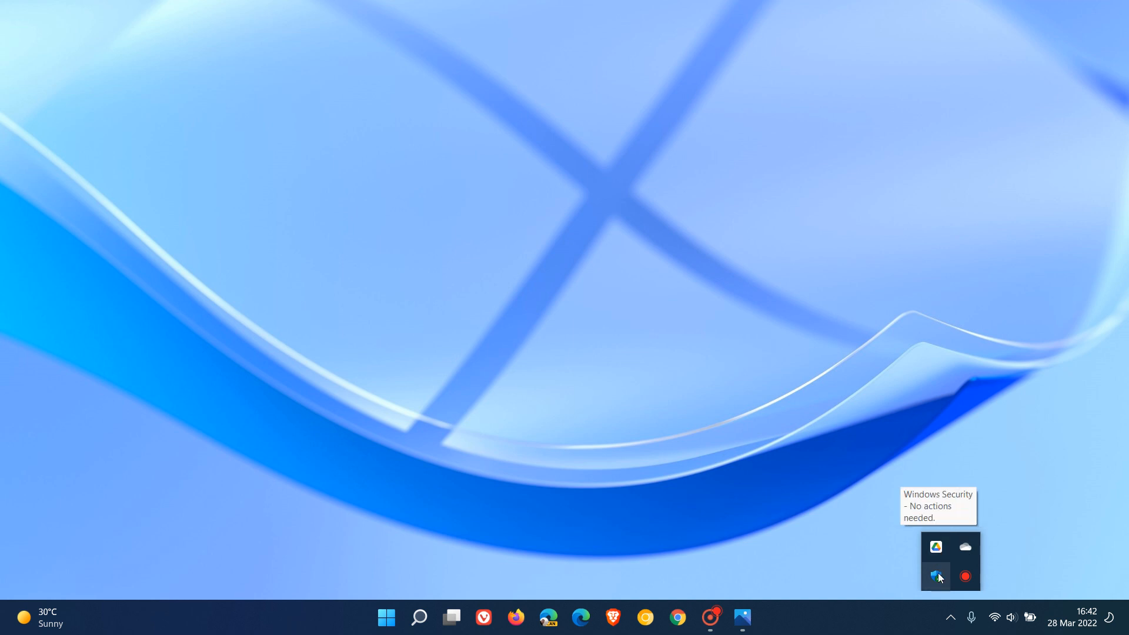
{"action": "mouse_move", "coordinate": [936, 547]}
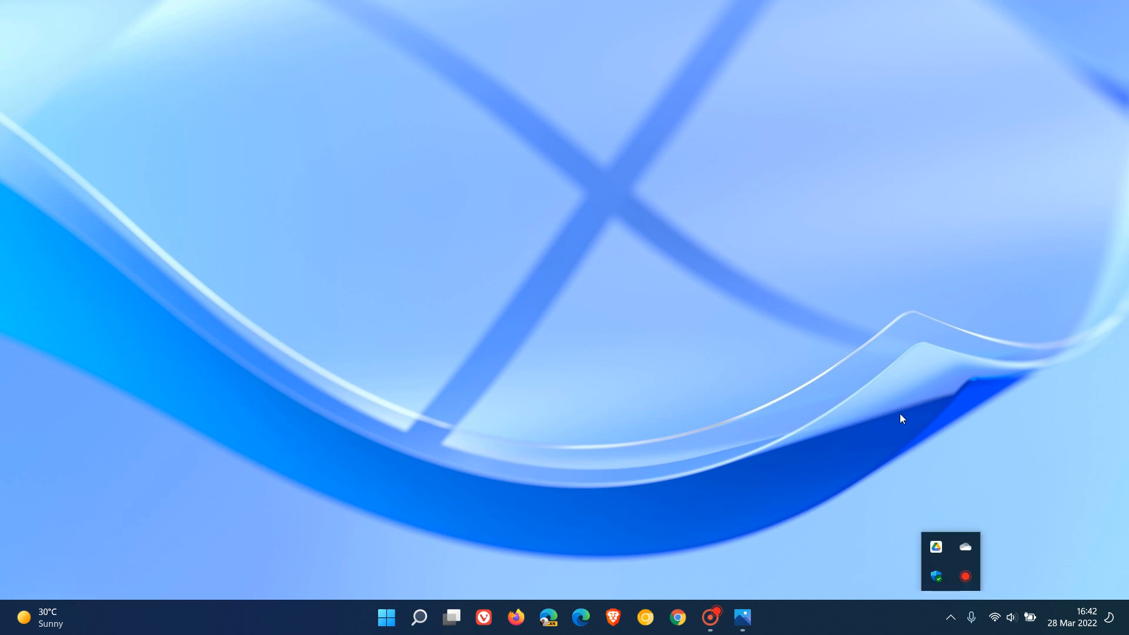
{"action": "mouse_move", "coordinate": [886, 303]}
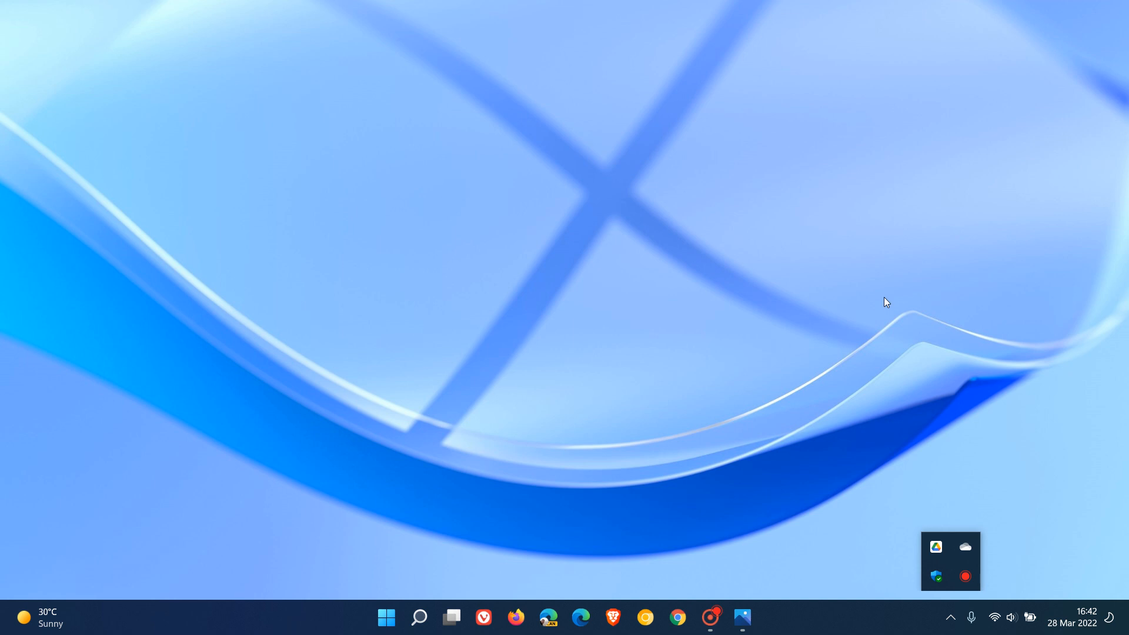
{"action": "mouse_move", "coordinate": [964, 493]}
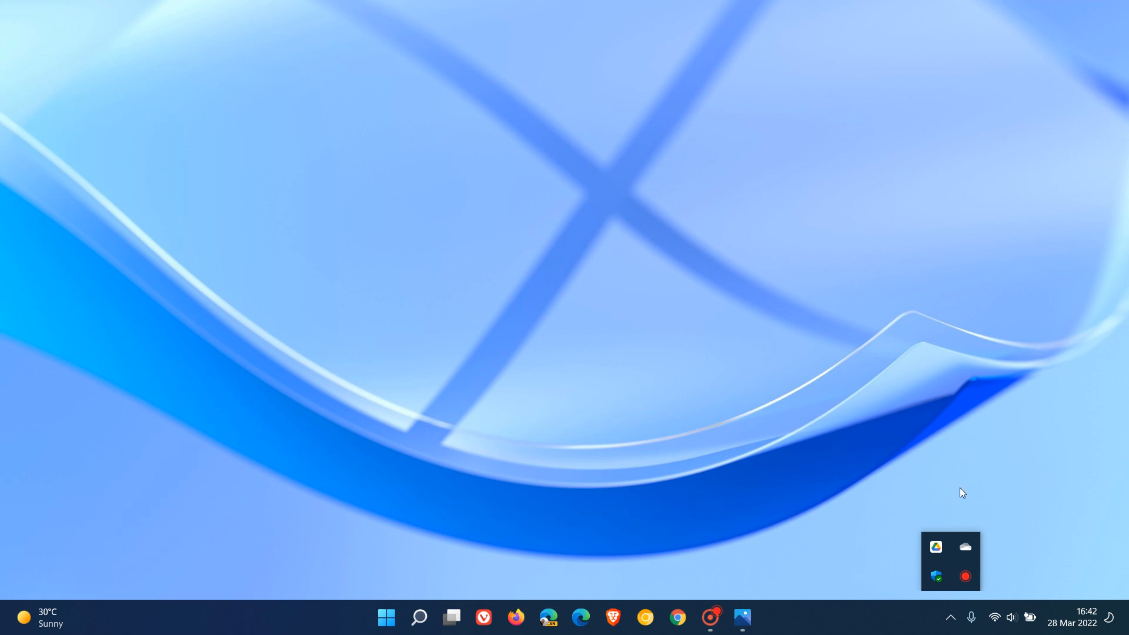
{"action": "mouse_move", "coordinate": [937, 547]}
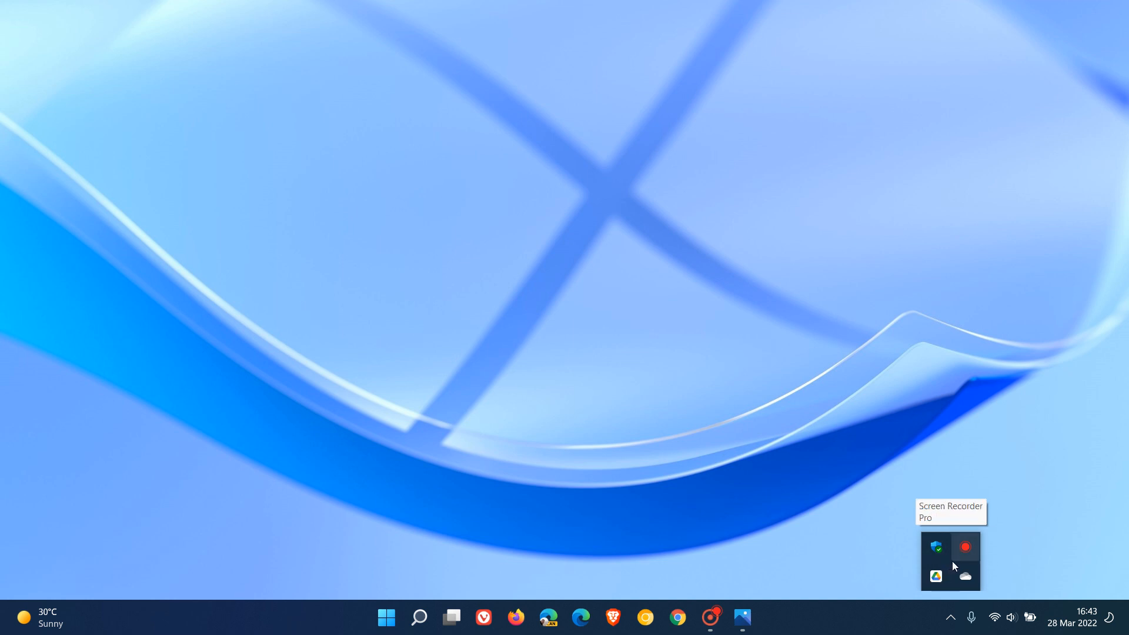
{"action": "mouse_move", "coordinate": [936, 575]}
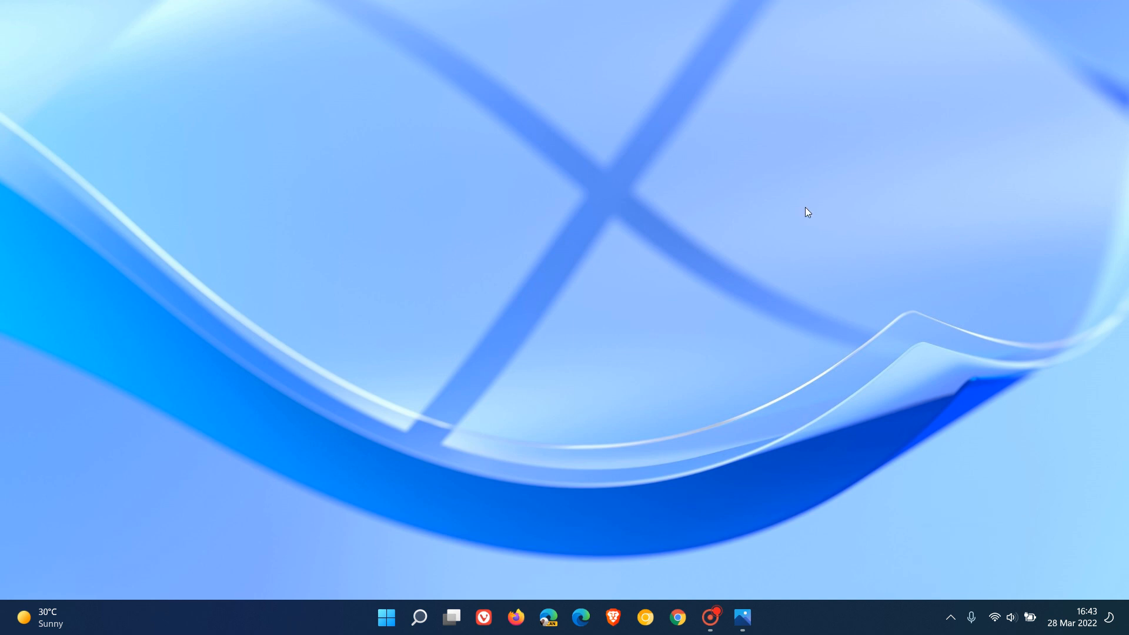
{"action": "mouse_move", "coordinate": [823, 261]}
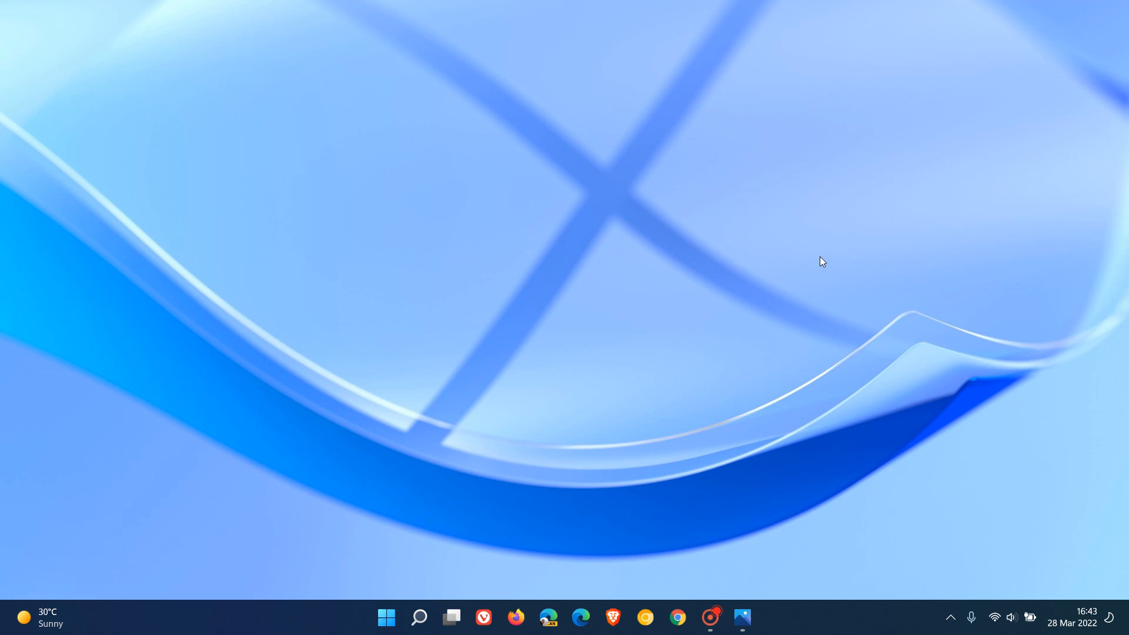